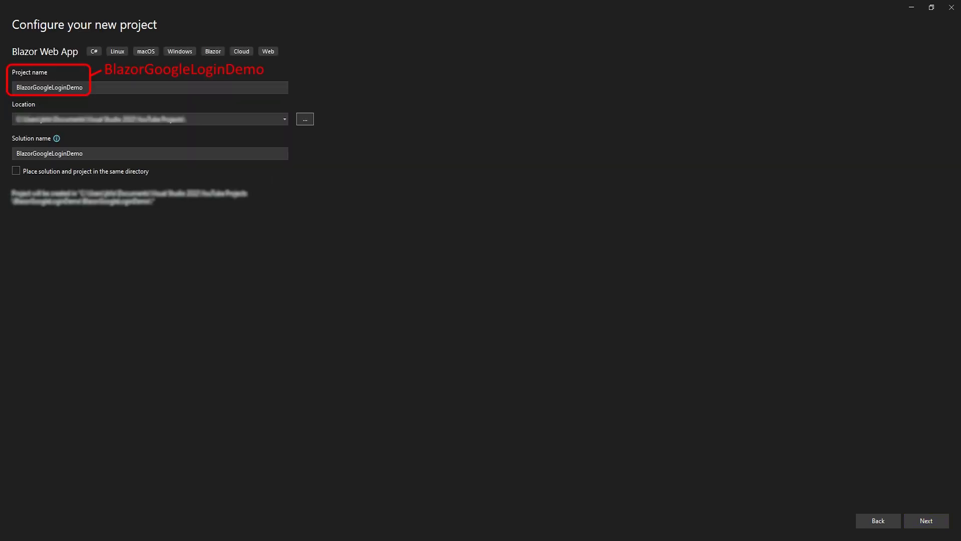
Create the BlazorGoogleLoginDemo Blazor Web App project with Individual Accounts authentication
click(926, 520)
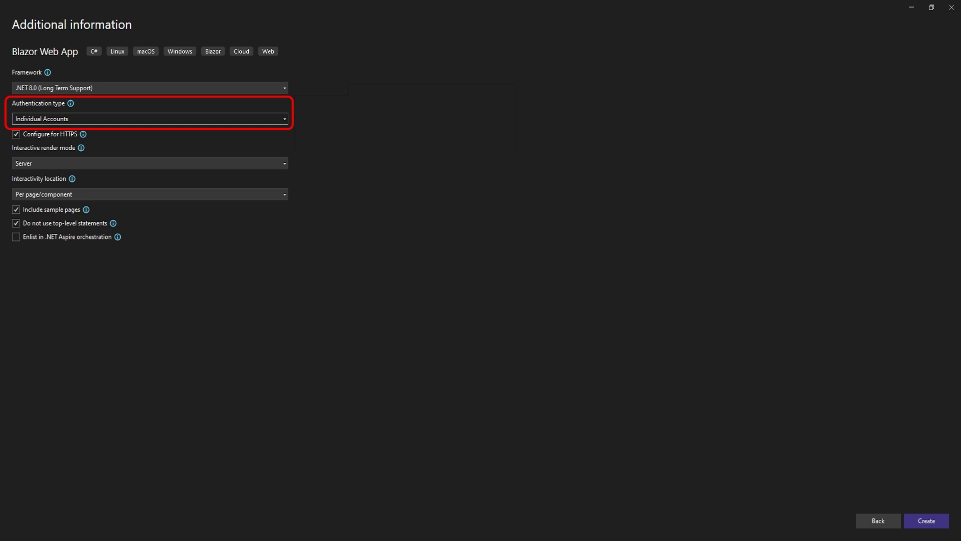
click(926, 521)
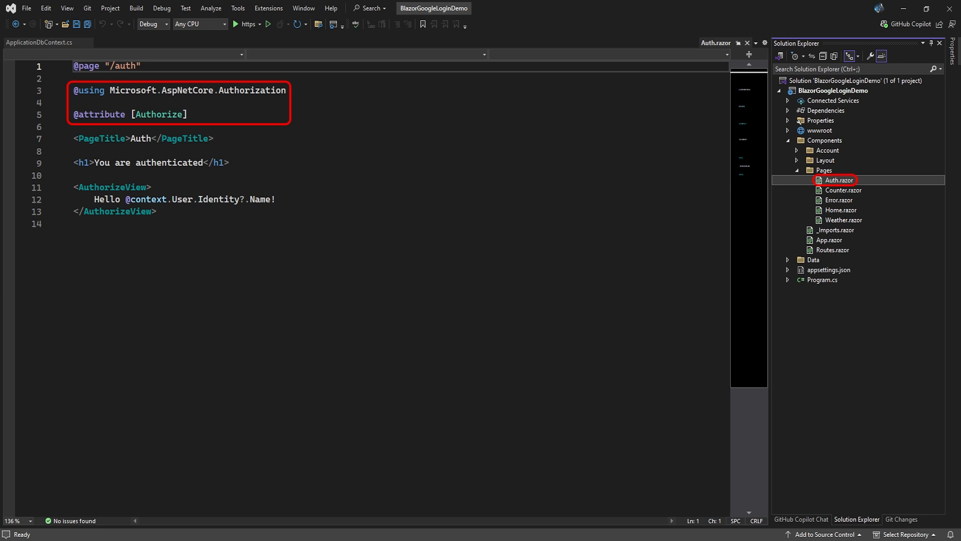
In appsettings.json, replace the database GUID suffix with 'Db' to name it BlazorGoogleLoginDemoDb
double_click(829, 270)
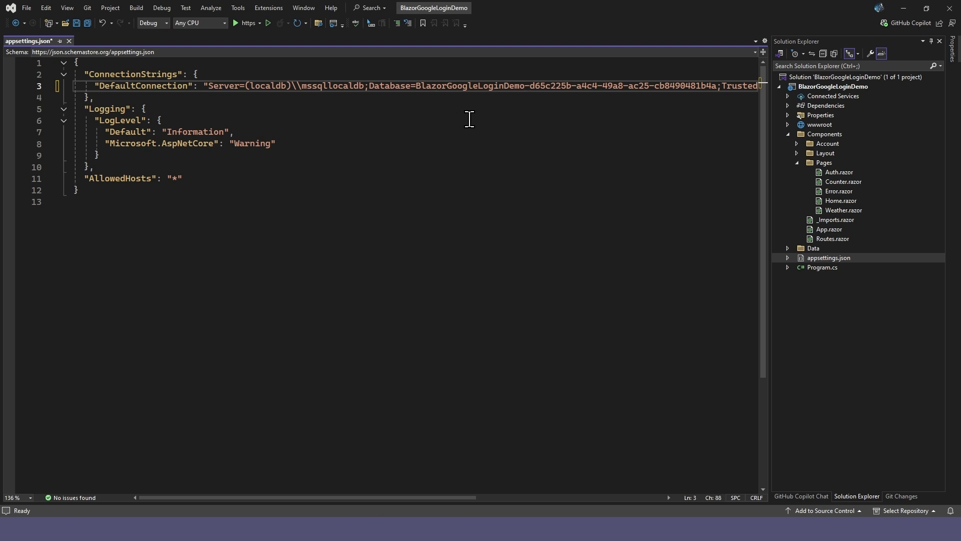
text(Db)
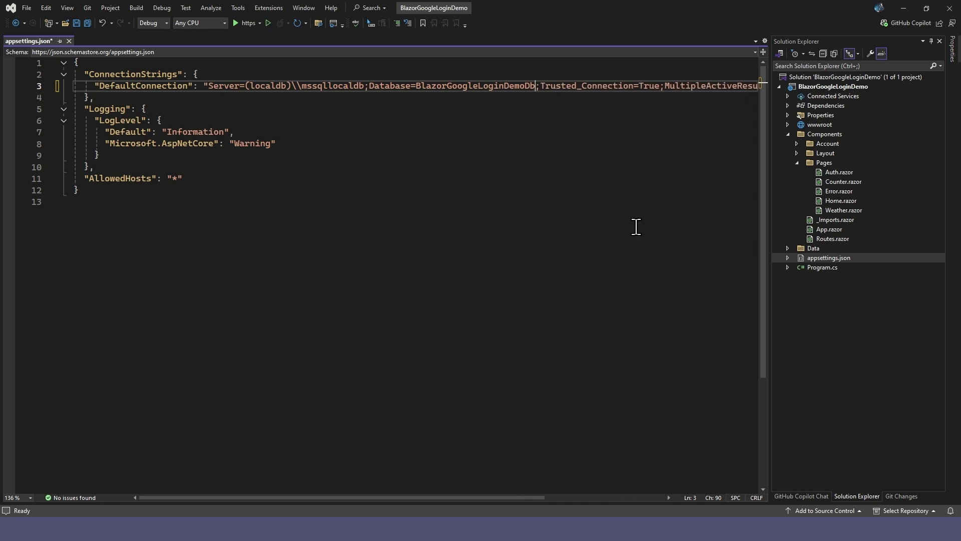
click(136, 8)
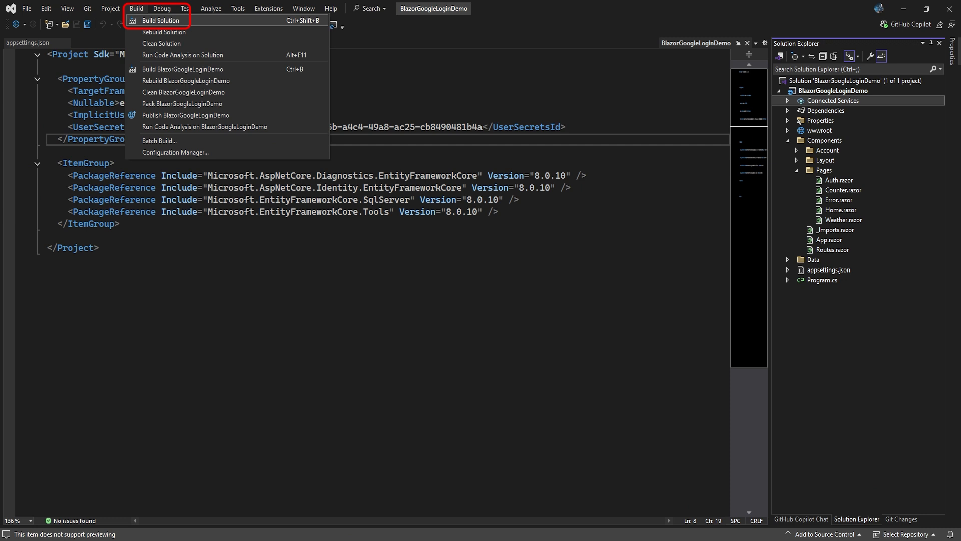
Update the LocalDB database with the latest migration using ApplicationDbContext via Connected Services
right_click(833, 101)
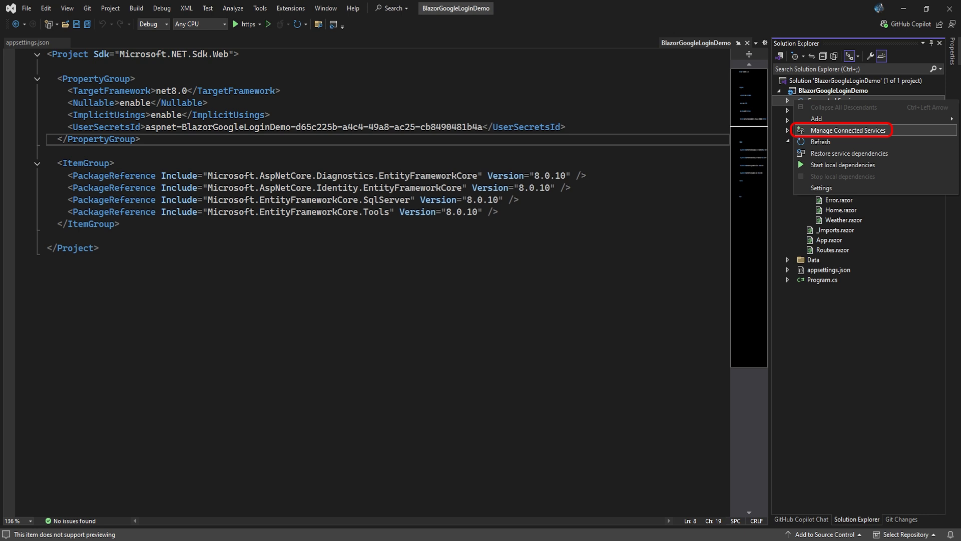
click(848, 129)
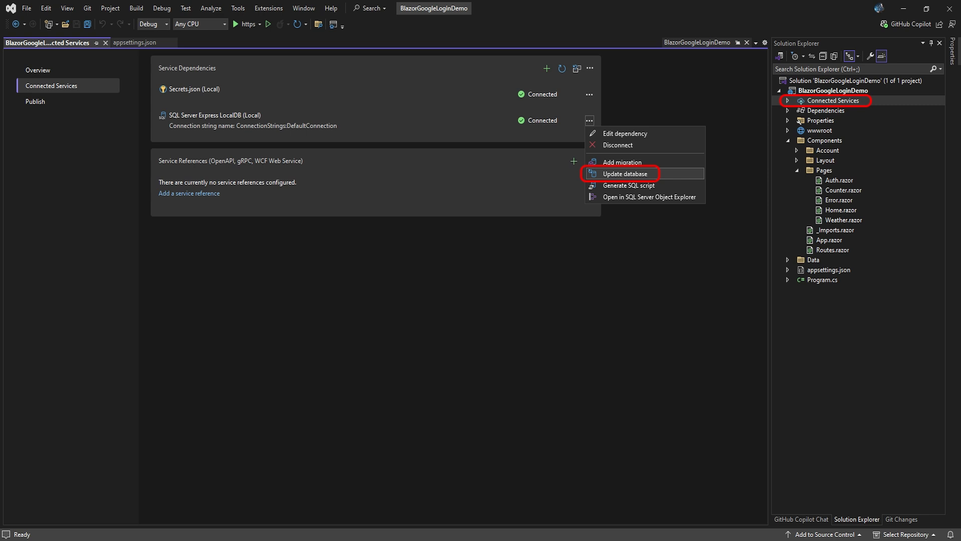
click(624, 174)
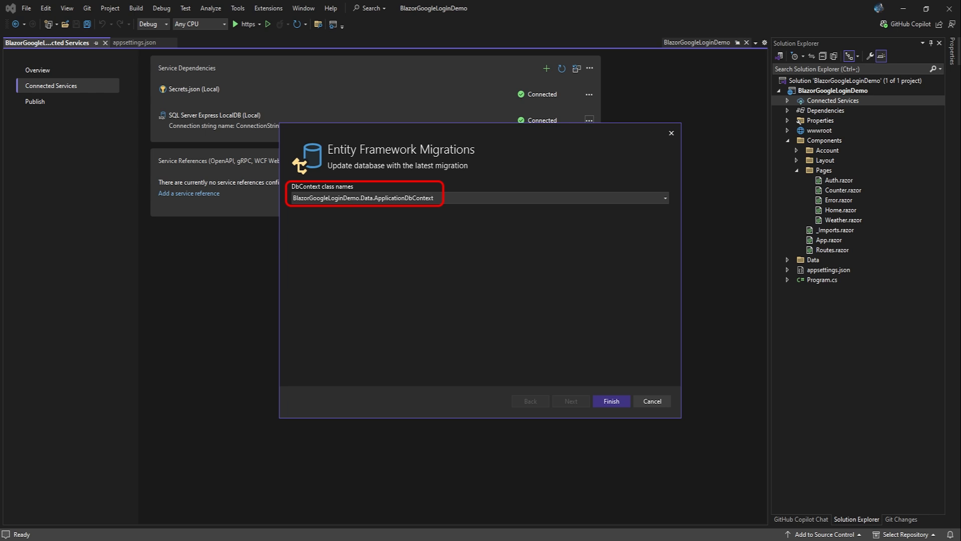
click(611, 400)
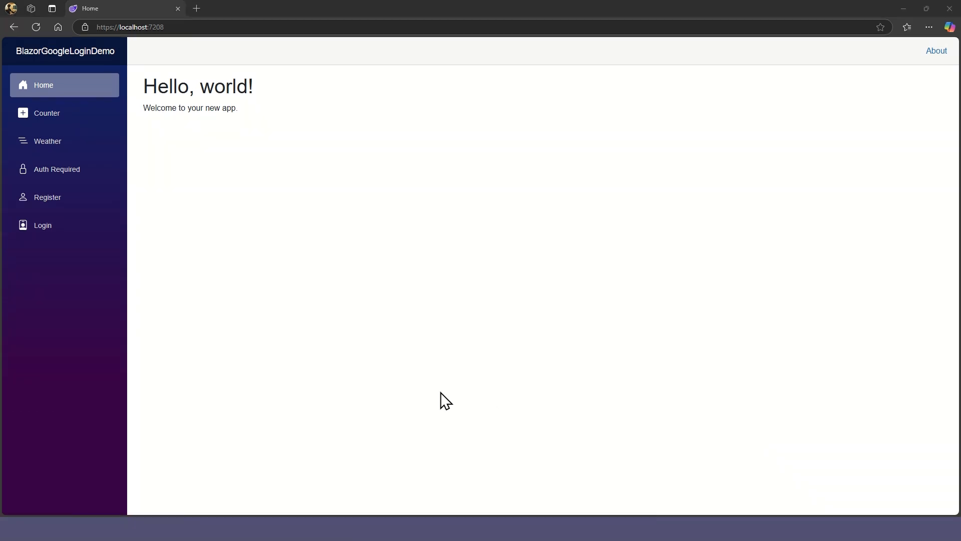
mouse_move(57, 170)
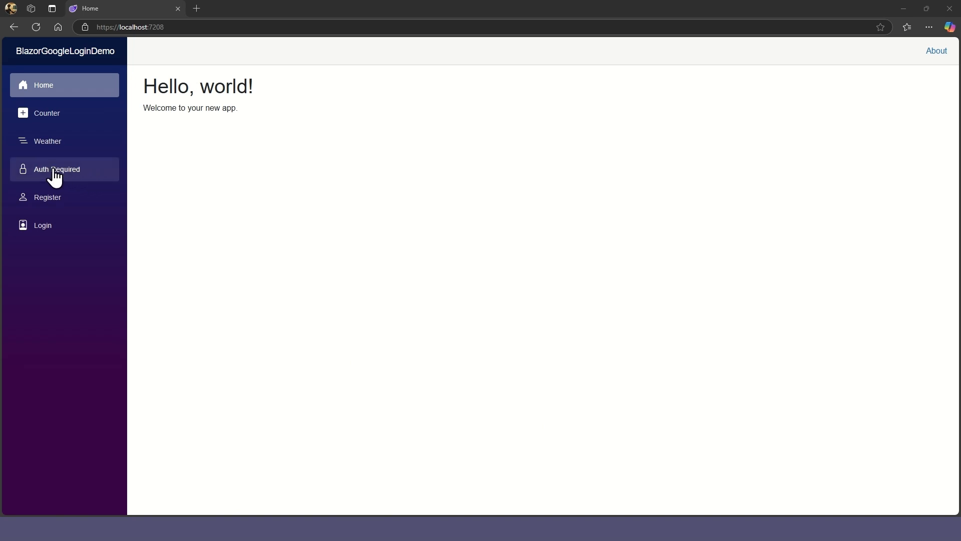
Register a new local account, resubmitting the form with a corrected password
click(57, 169)
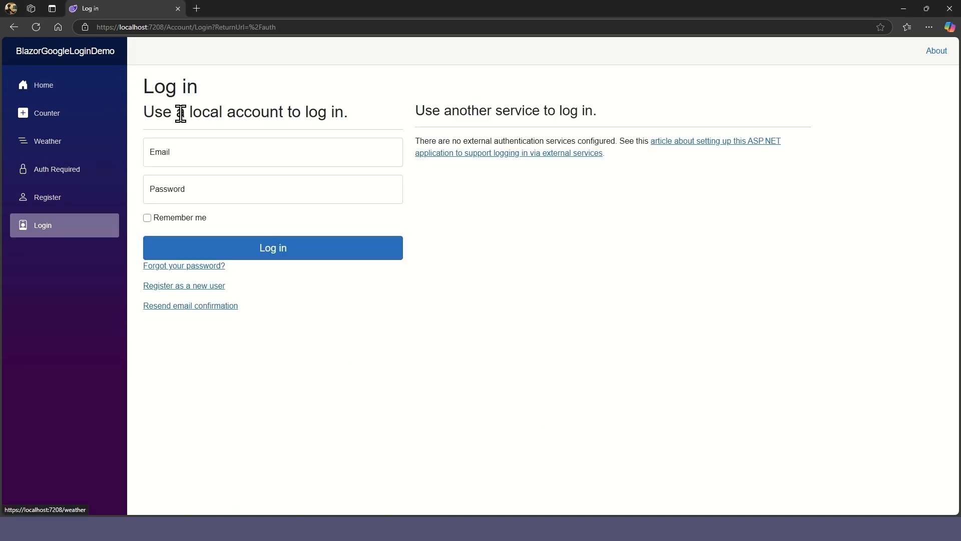
mouse_move(110, 232)
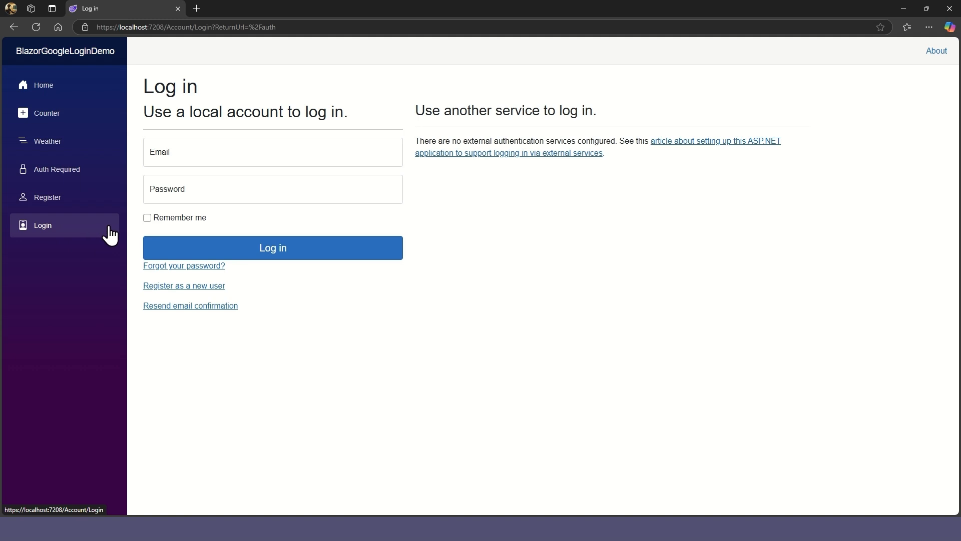
mouse_move(144, 206)
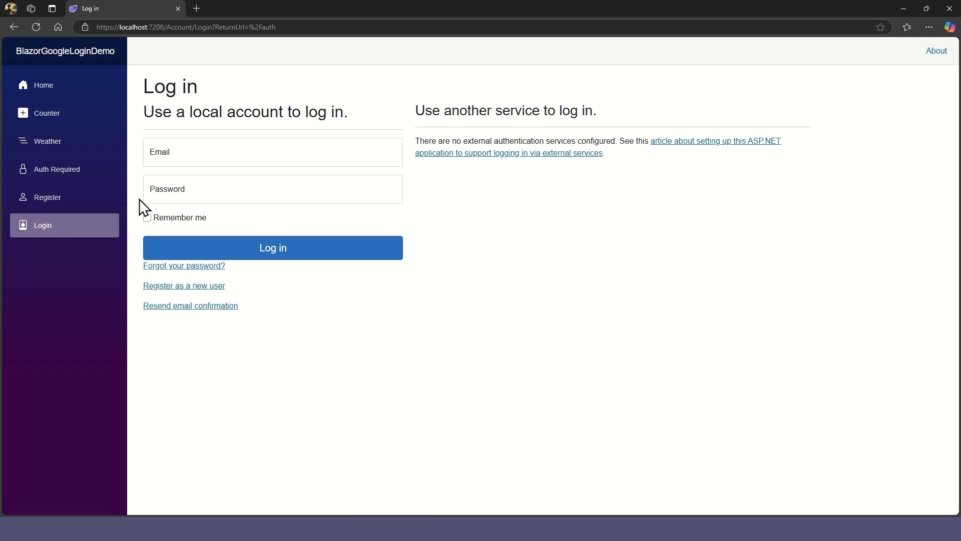
mouse_move(97, 214)
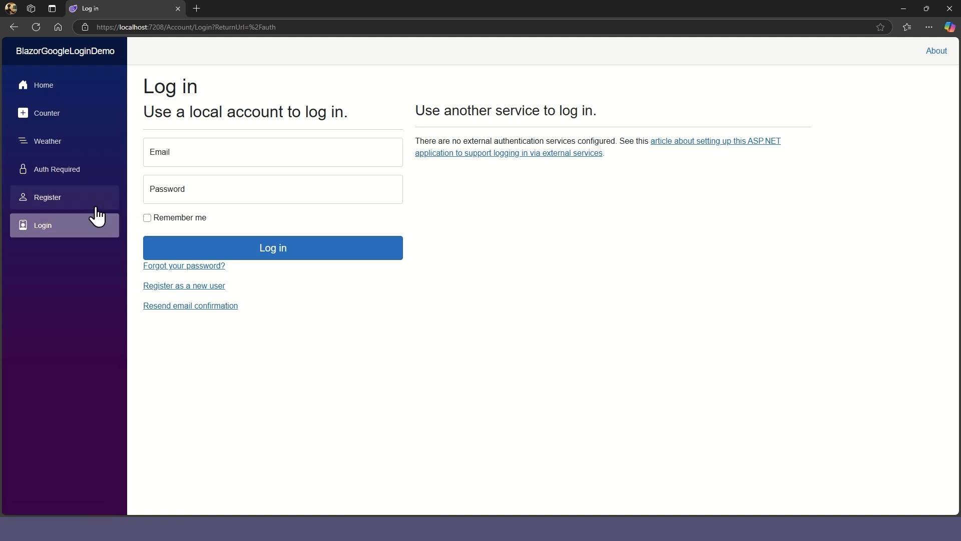
click(47, 197)
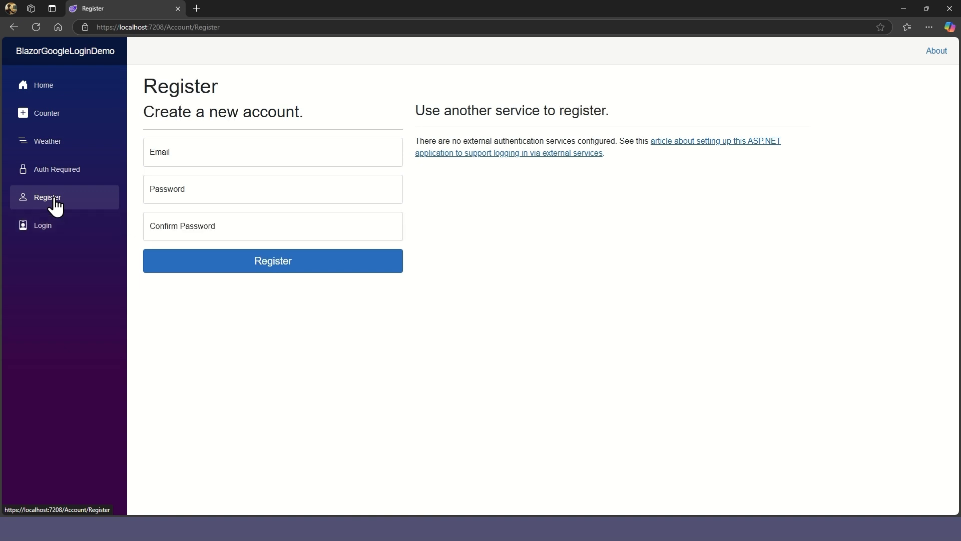
click(273, 152)
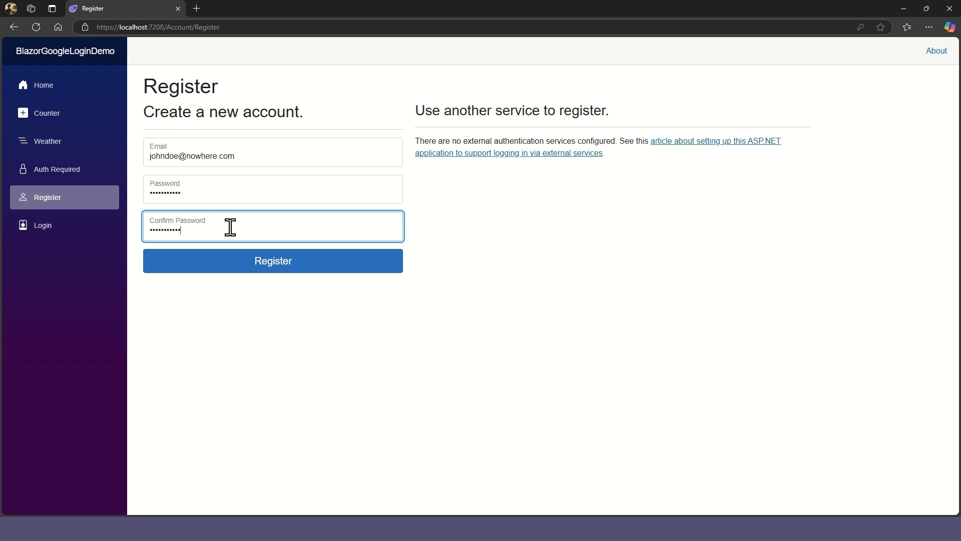
click(272, 260)
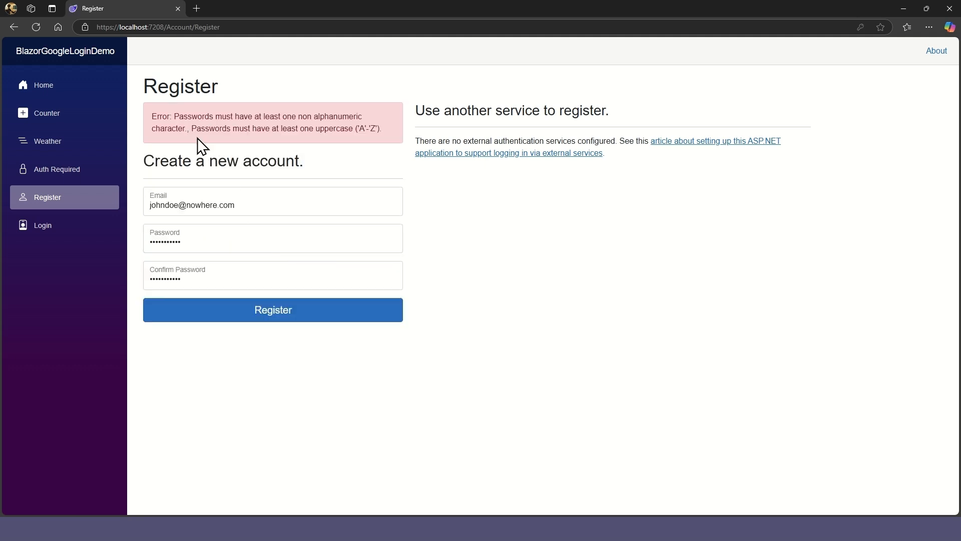
mouse_move(363, 144)
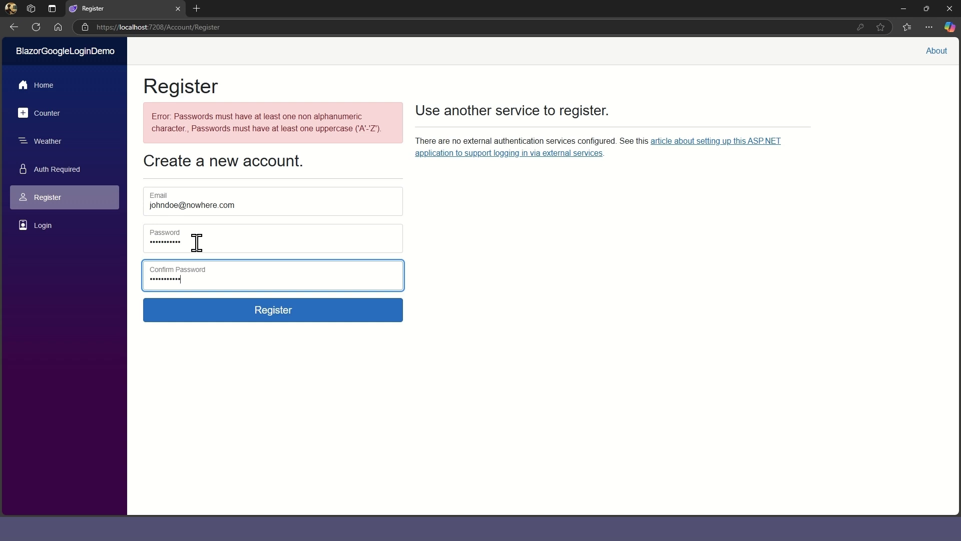
click(272, 309)
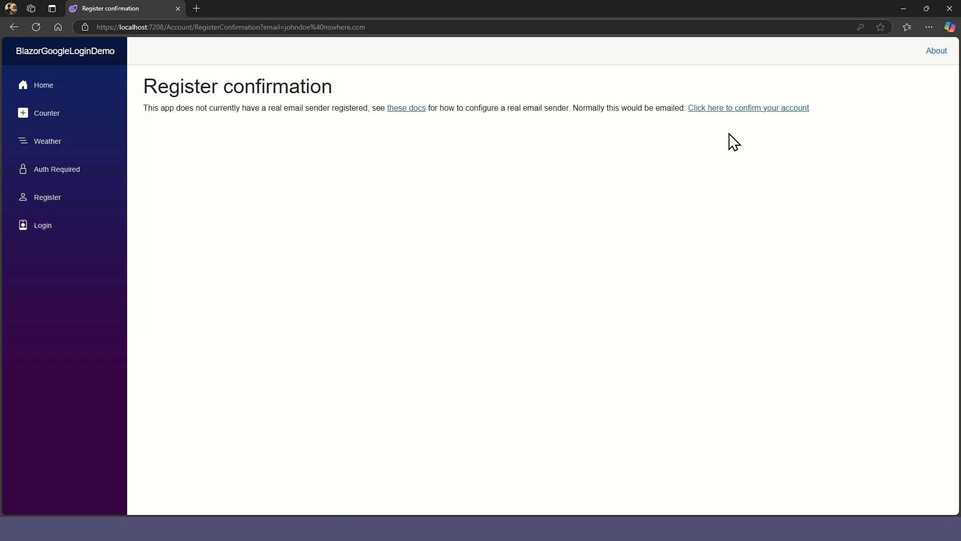
mouse_move(748, 108)
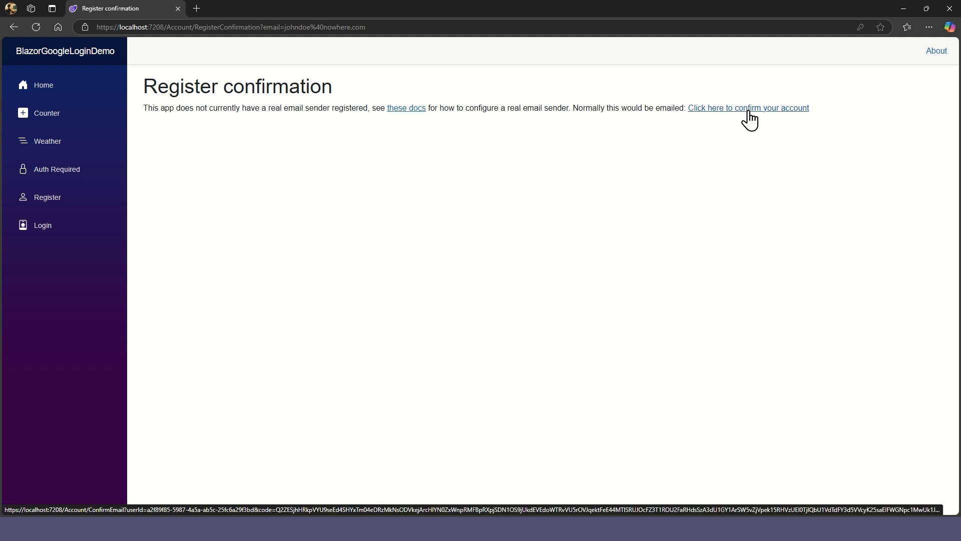
Confirm the account email, log in, and open the Auth Required page
click(747, 108)
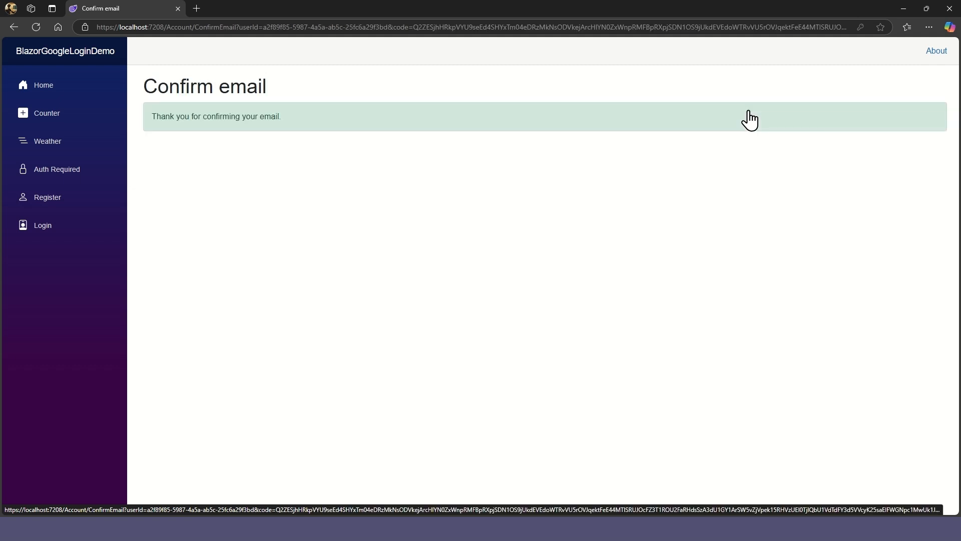
click(42, 224)
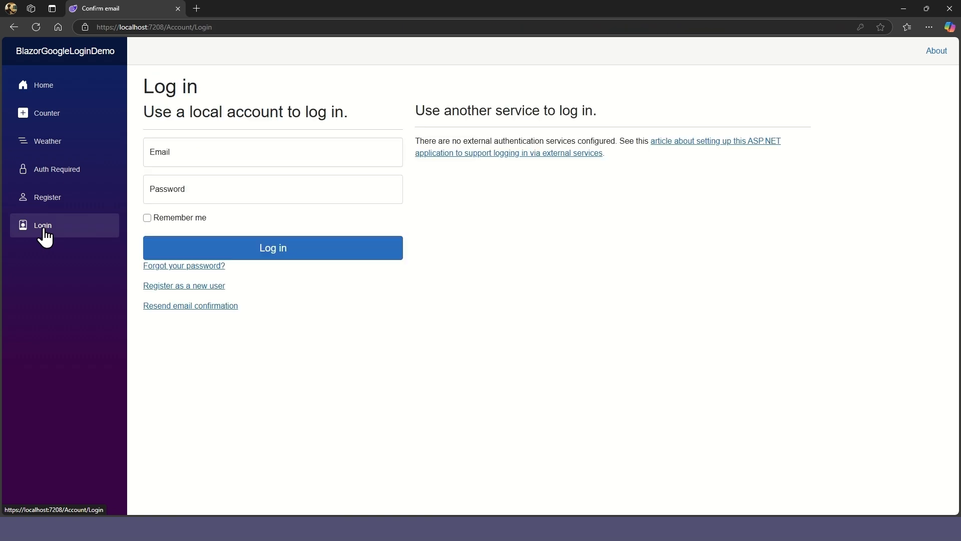
click(272, 152)
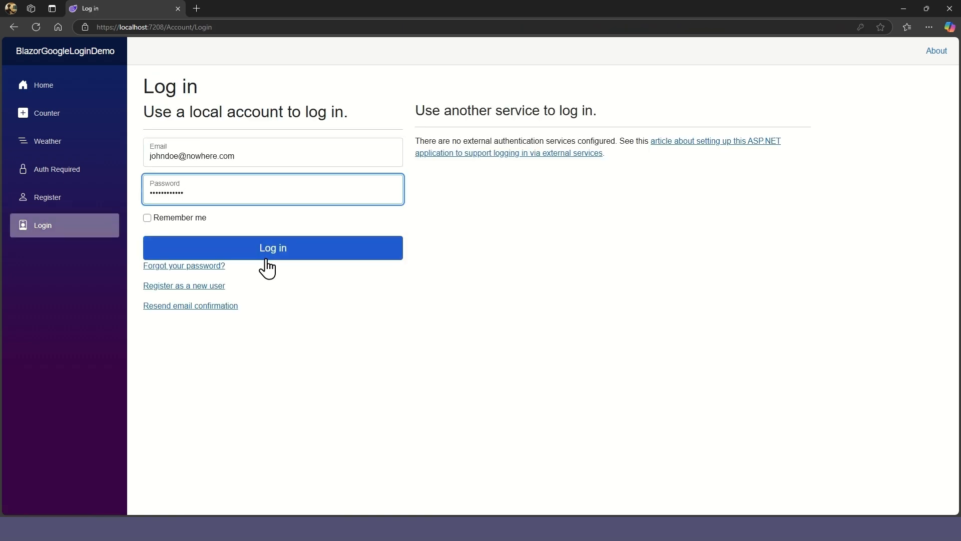
click(272, 247)
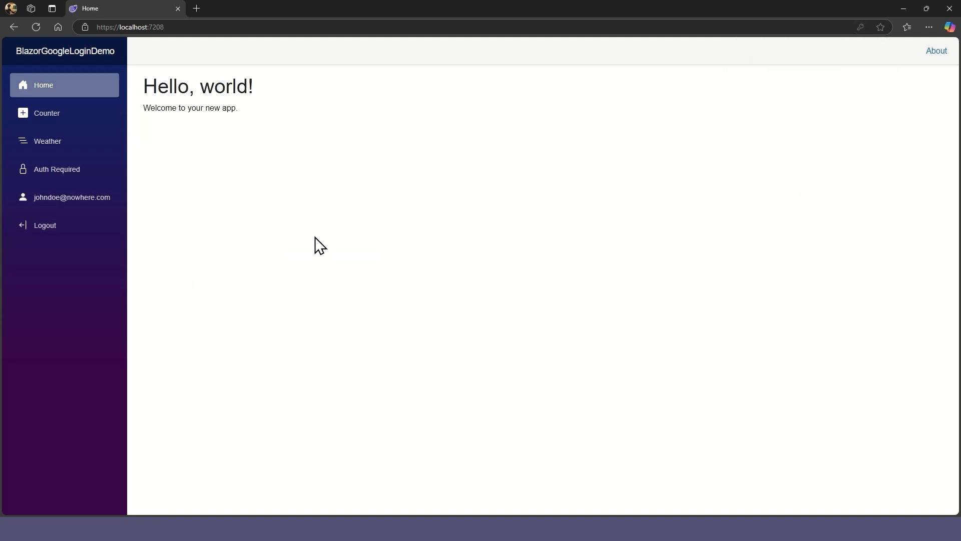
click(56, 169)
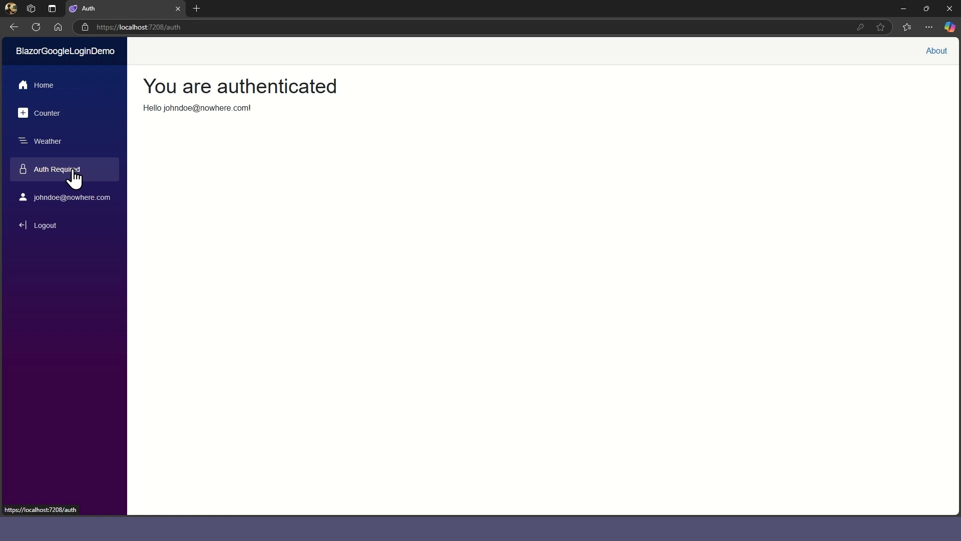
mouse_move(344, 170)
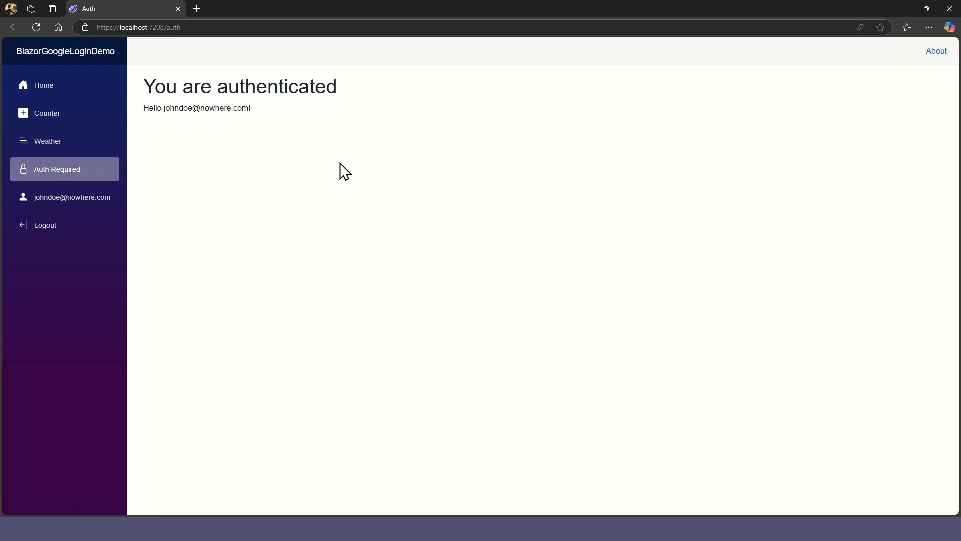
Open SQL Server Object Explorer from the View menu to inspect the database
click(66, 8)
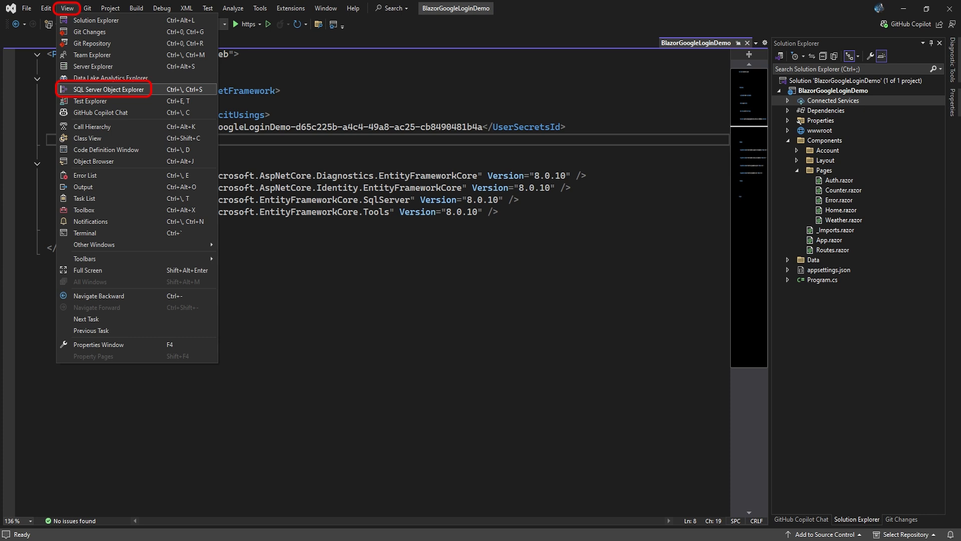
click(106, 89)
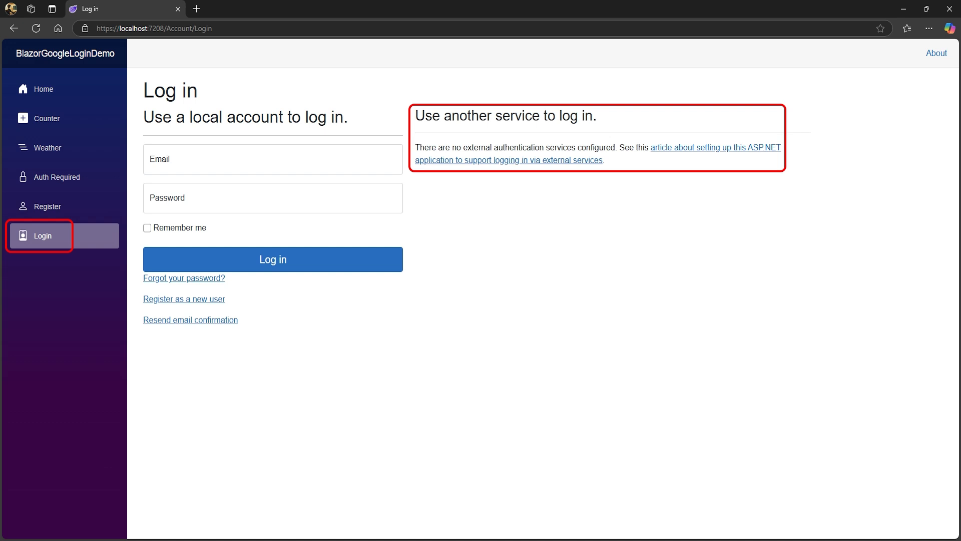
Open the external authentication services article and scroll through its setup steps
click(714, 147)
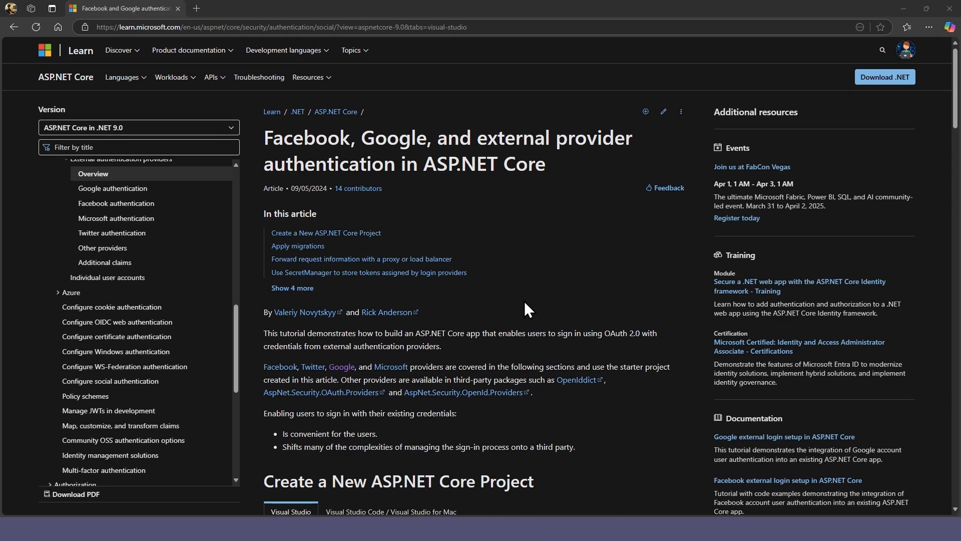
scroll(down, 3)
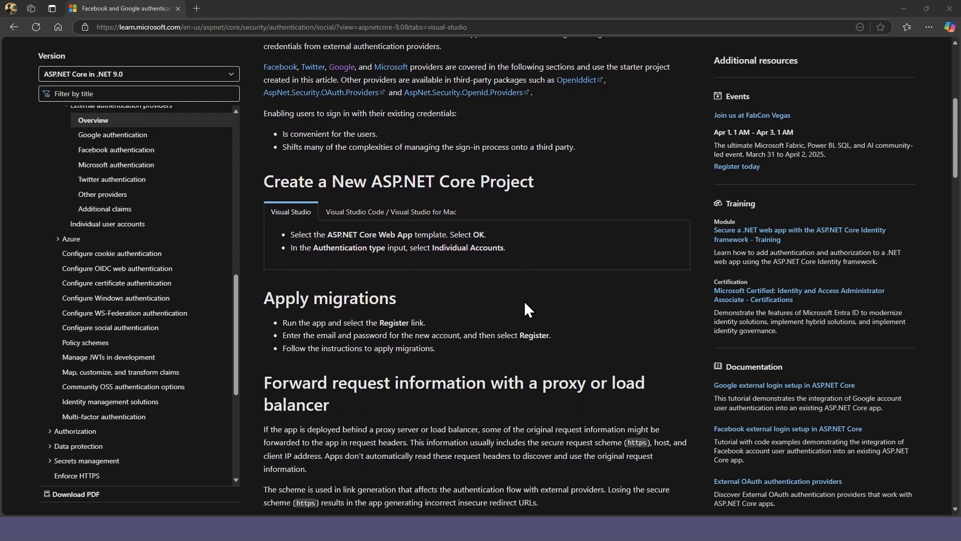
mouse_move(438, 279)
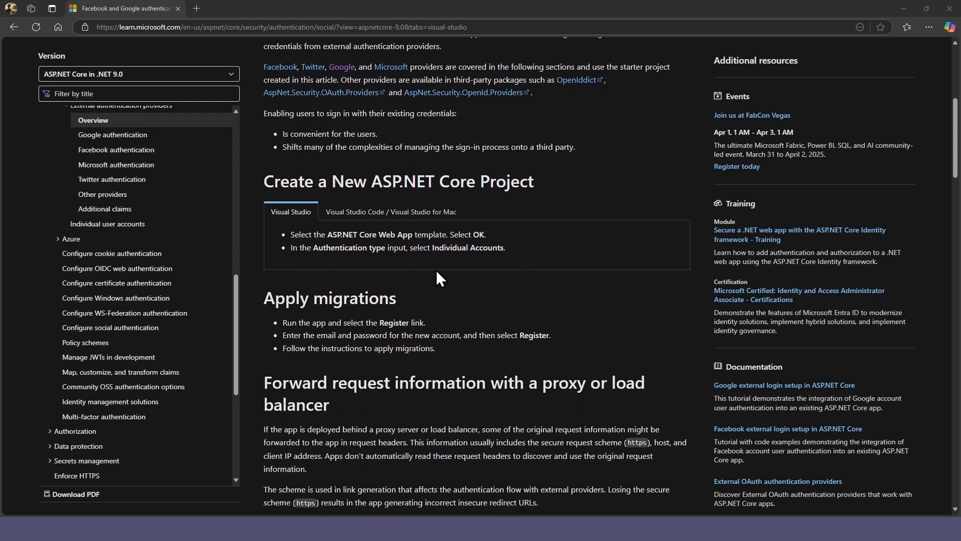
scroll(down, 3)
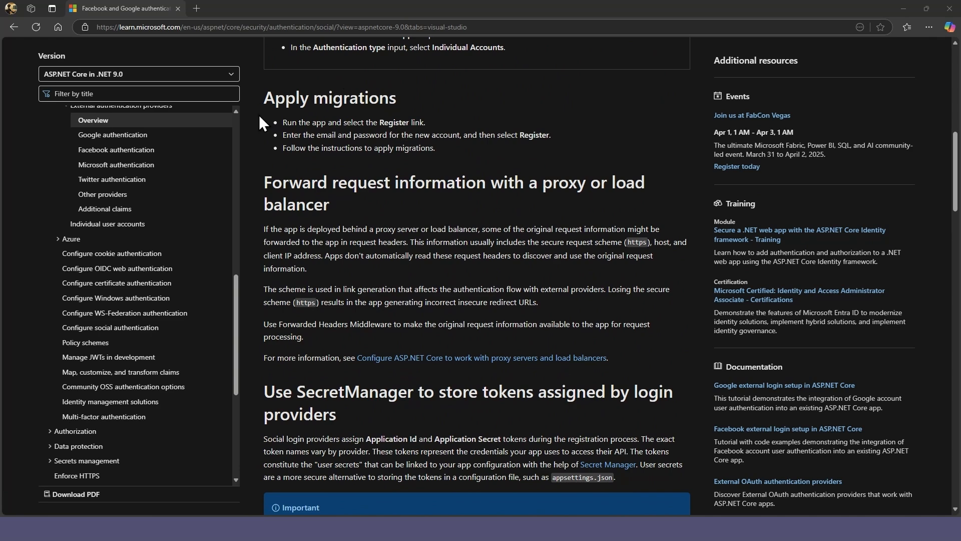
scroll(down, 3)
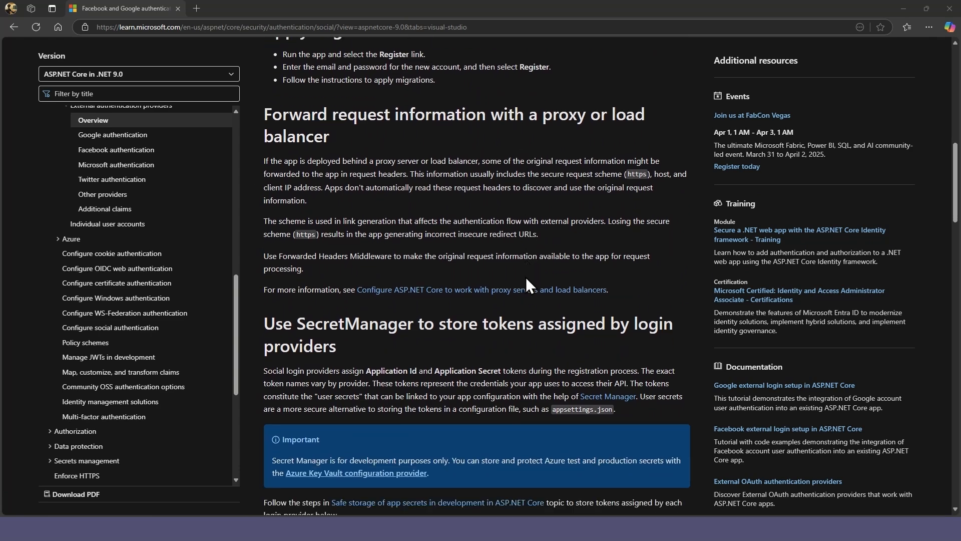
scroll(down, 3)
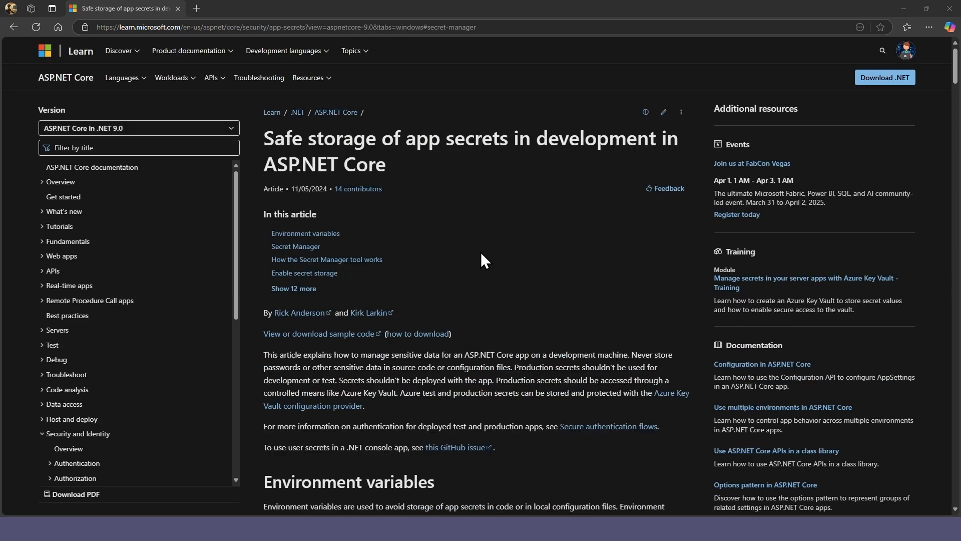
Scroll to Enable secret storage and the dotnet user-secrets init command, then return to Visual Studio
scroll(down, 3)
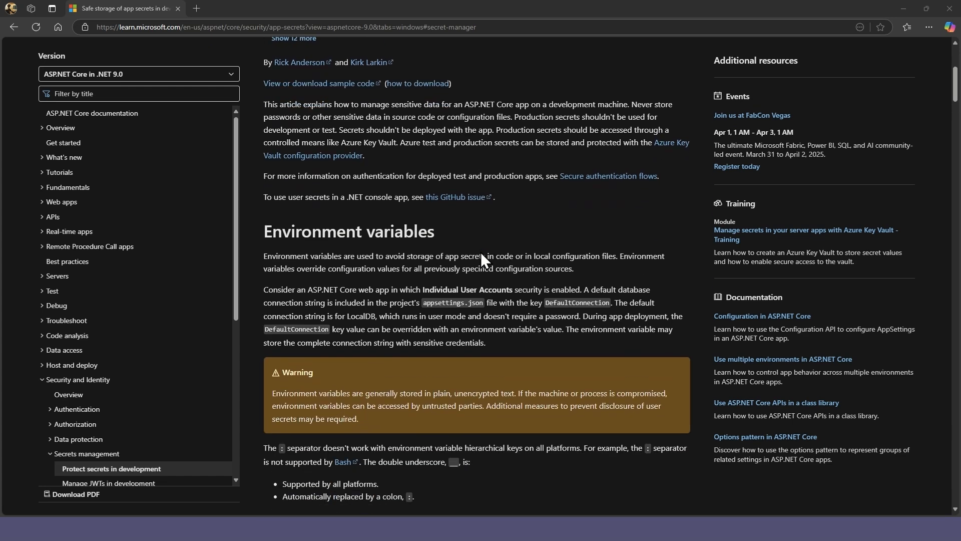
scroll(down, 3)
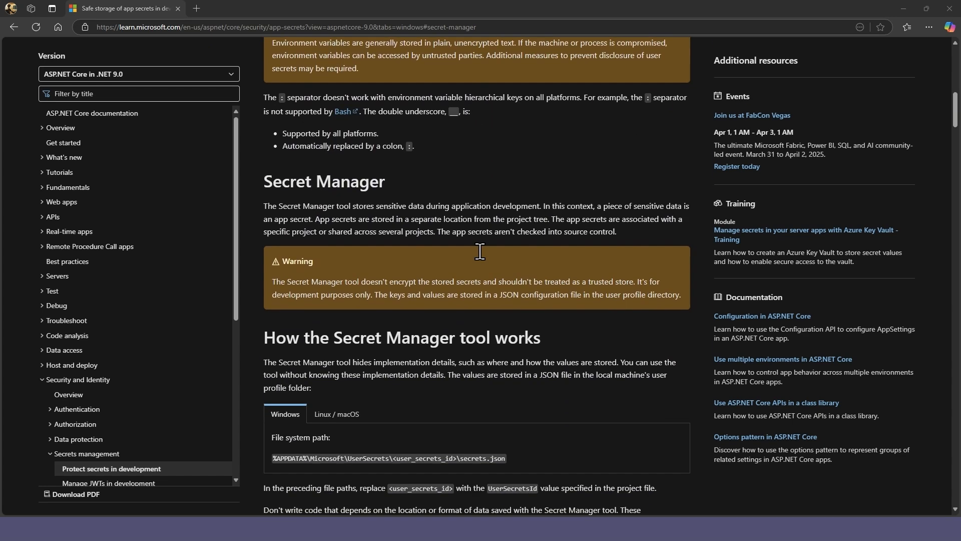
scroll(down, 3)
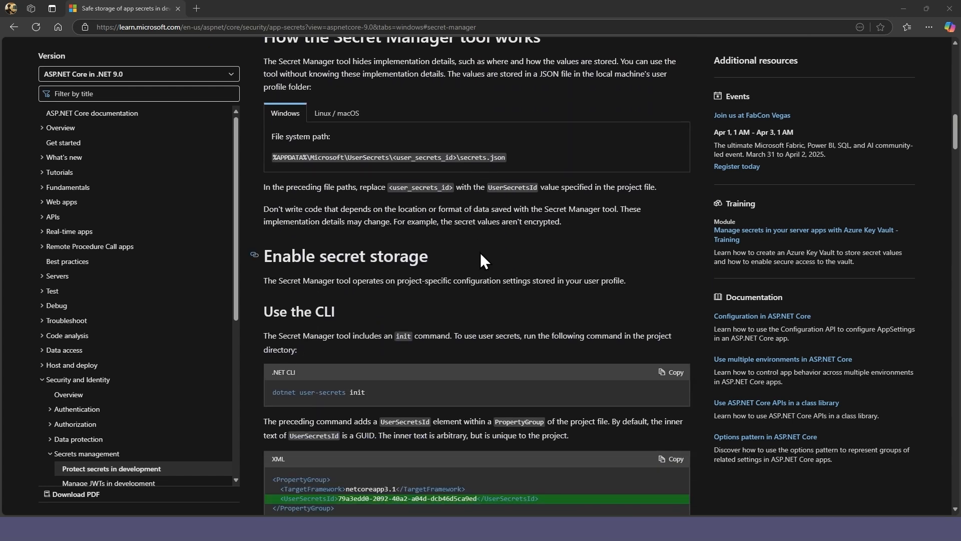
scroll(down, 3)
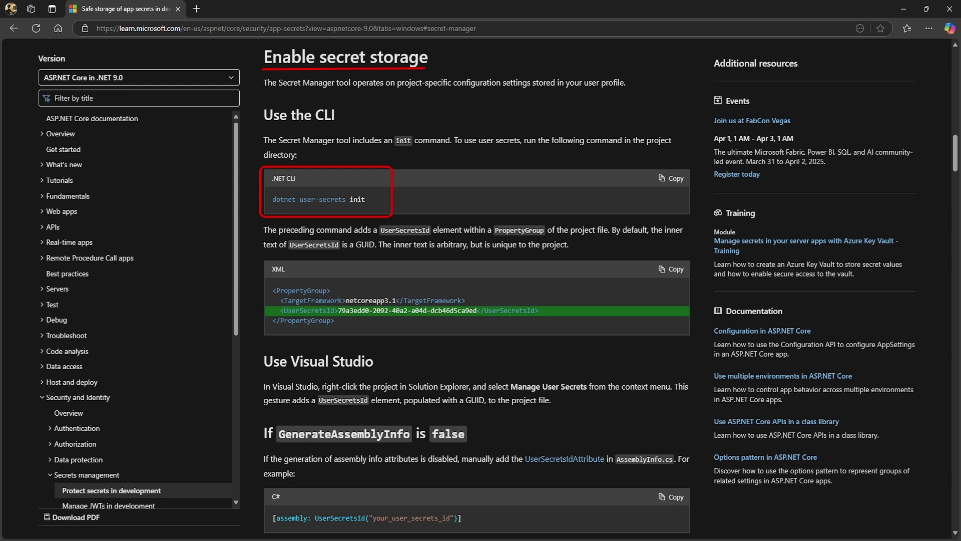
click(66, 8)
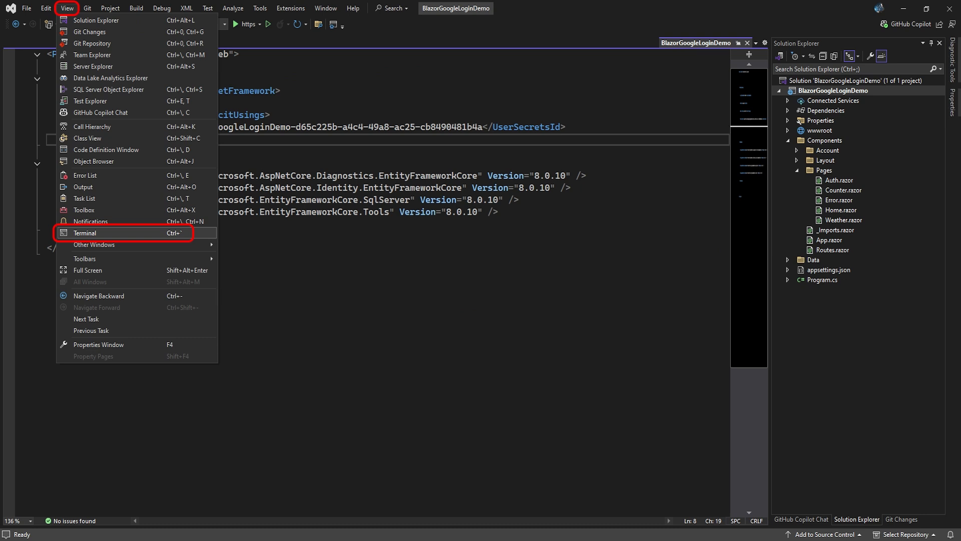
Open the Terminal window in Visual Studio for the project
click(85, 232)
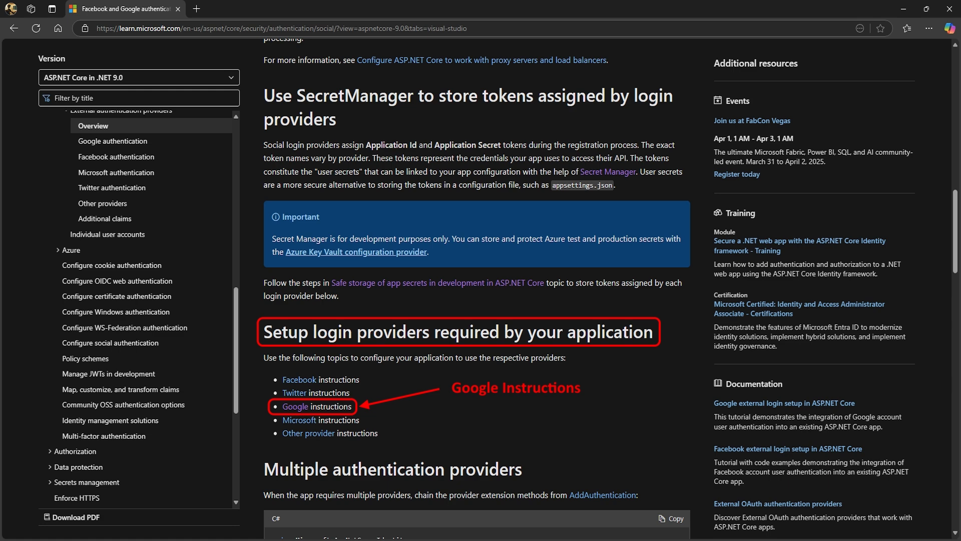
Follow the Google instructions to the OAuth Client ID section and open Google API & Services
click(295, 407)
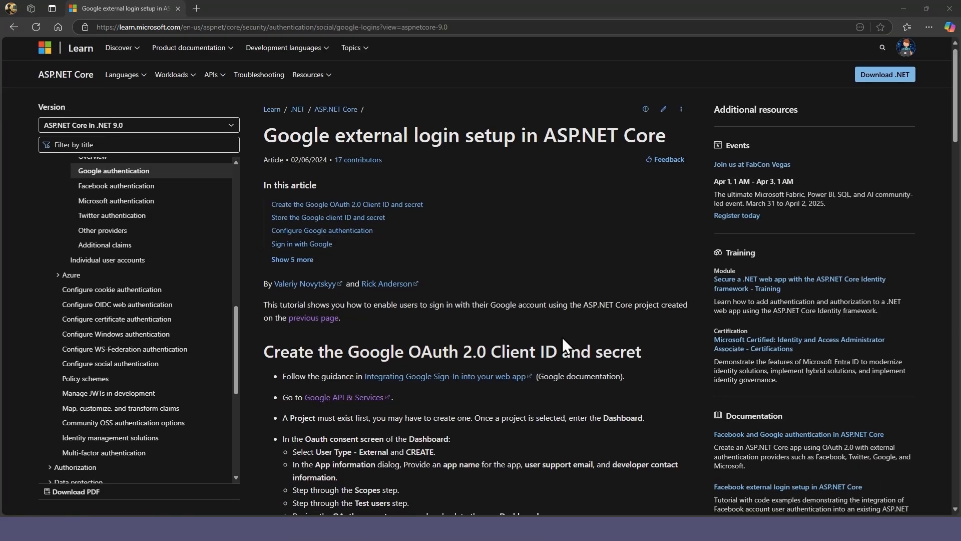
scroll(down, 3)
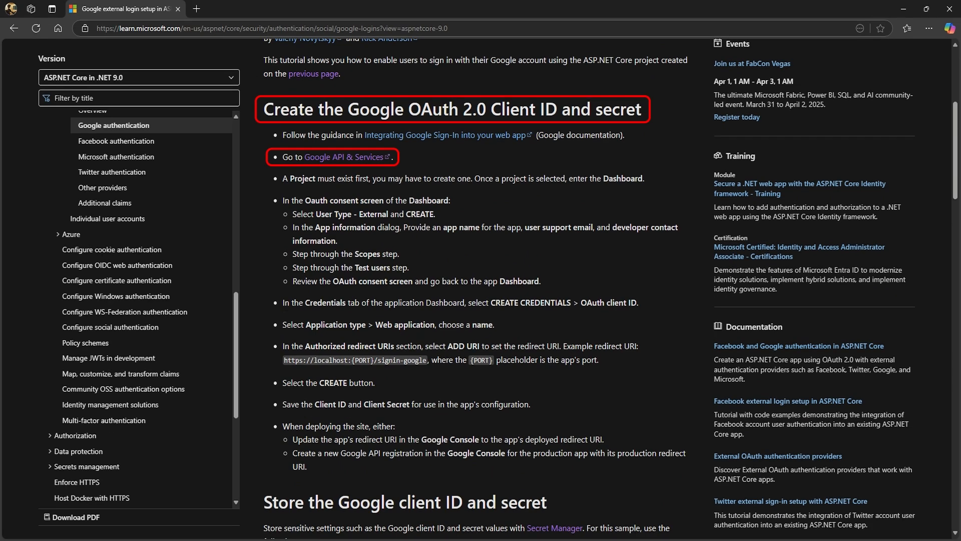
click(330, 156)
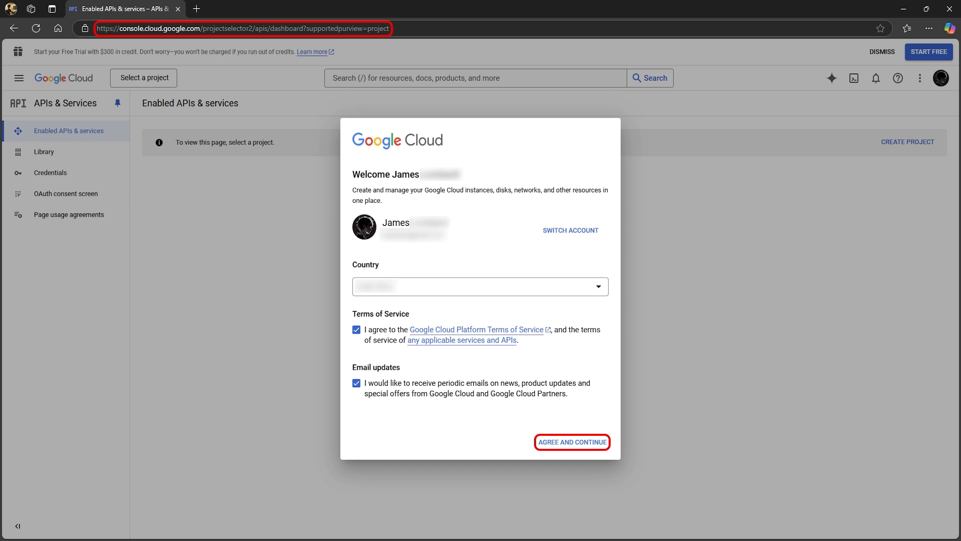
Accept the Google Cloud terms and create the Blazor Google Login Demo project
click(571, 441)
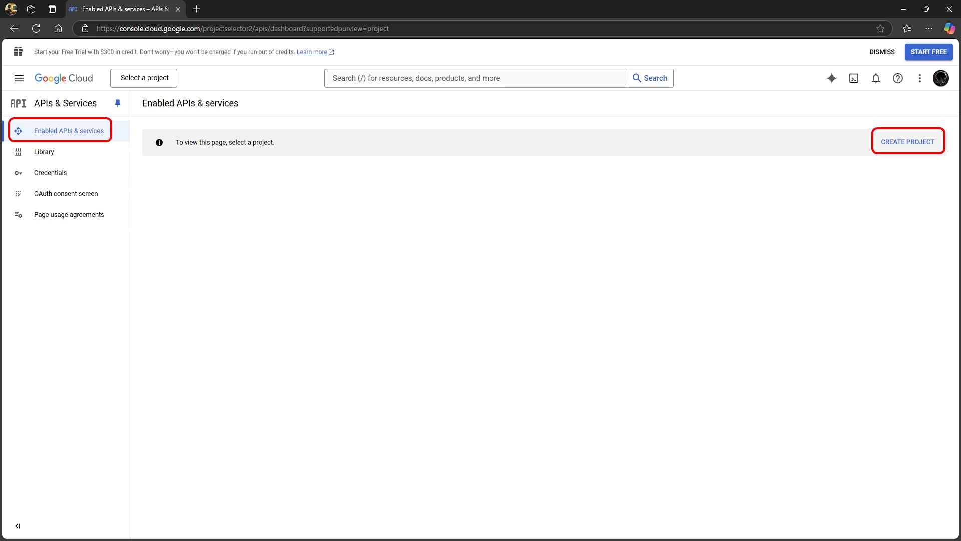
click(908, 142)
text(Blazor Google Login Demo)
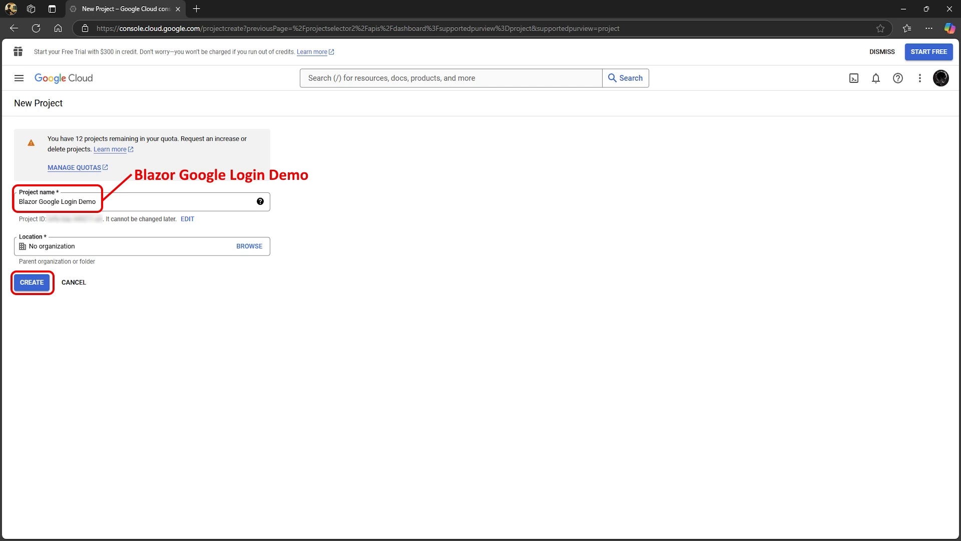
click(32, 282)
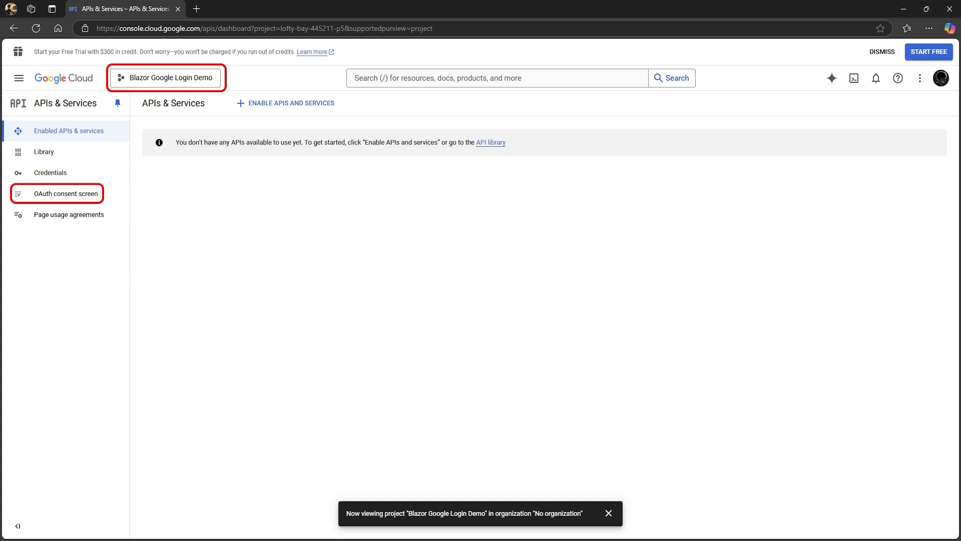
Create an External OAuth consent screen named Blazor Google Login Demo with support and developer emails
click(65, 193)
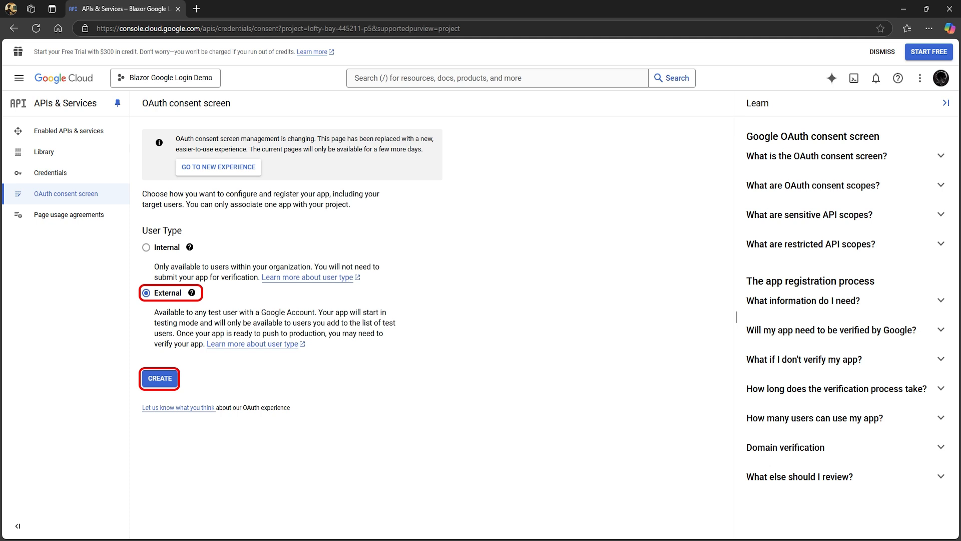
click(159, 378)
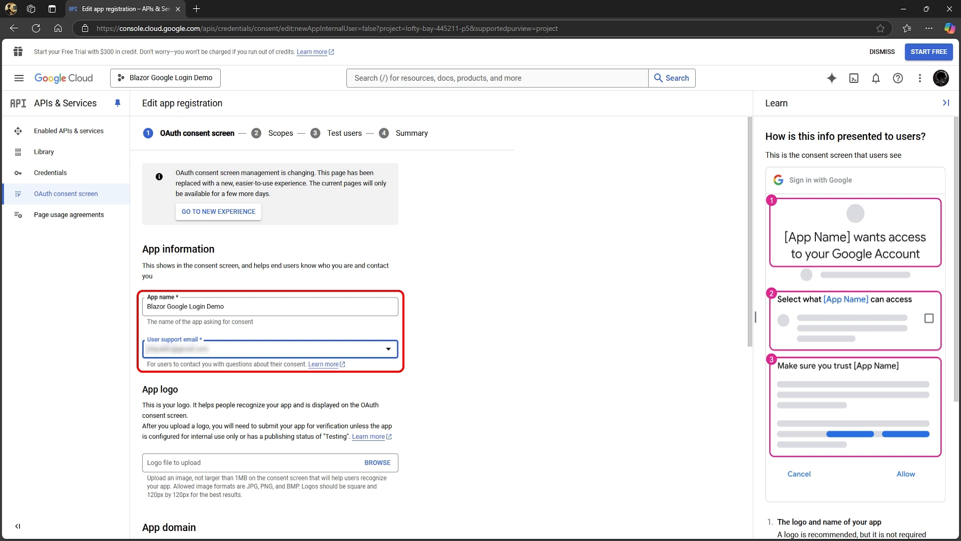
scroll(down, 3)
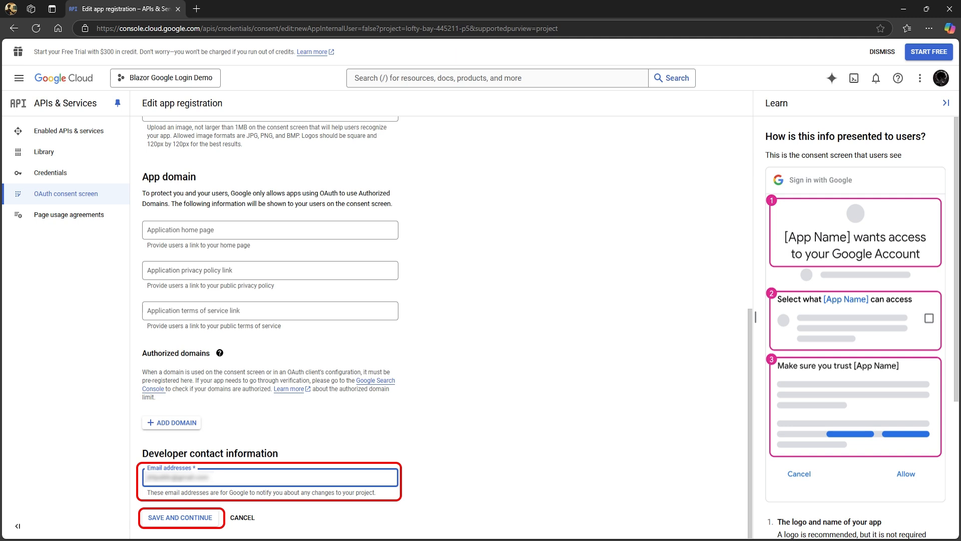
click(180, 517)
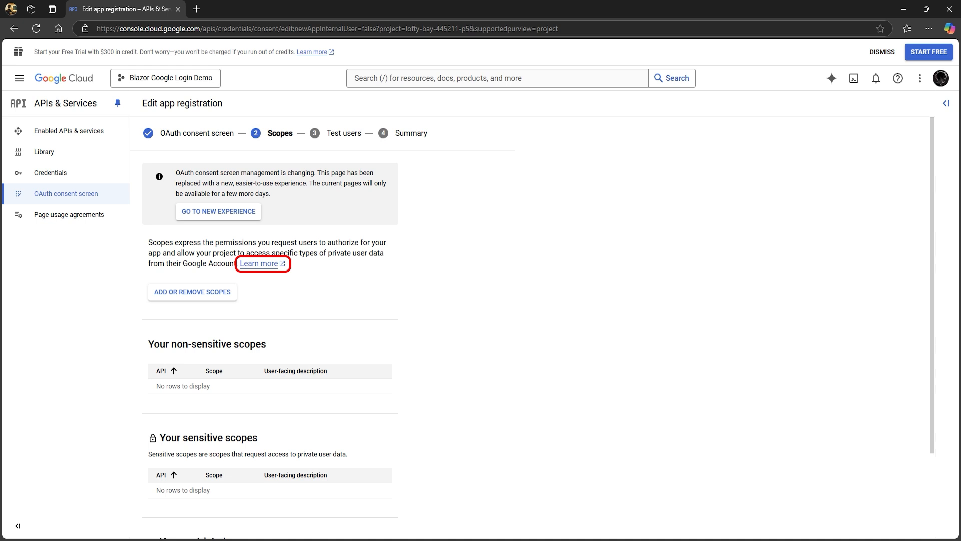
Skip the Scopes and Test users steps without adding any entries
scroll(down, 3)
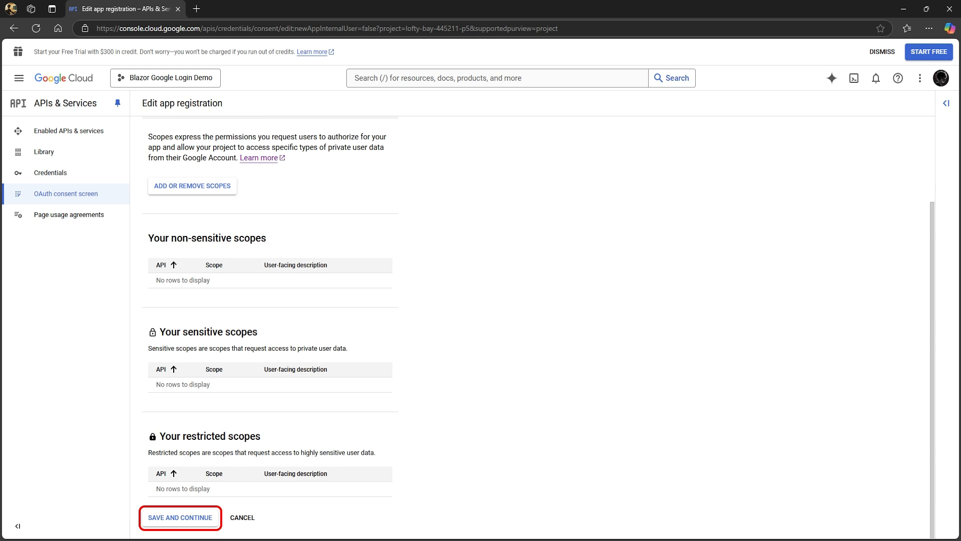
click(180, 517)
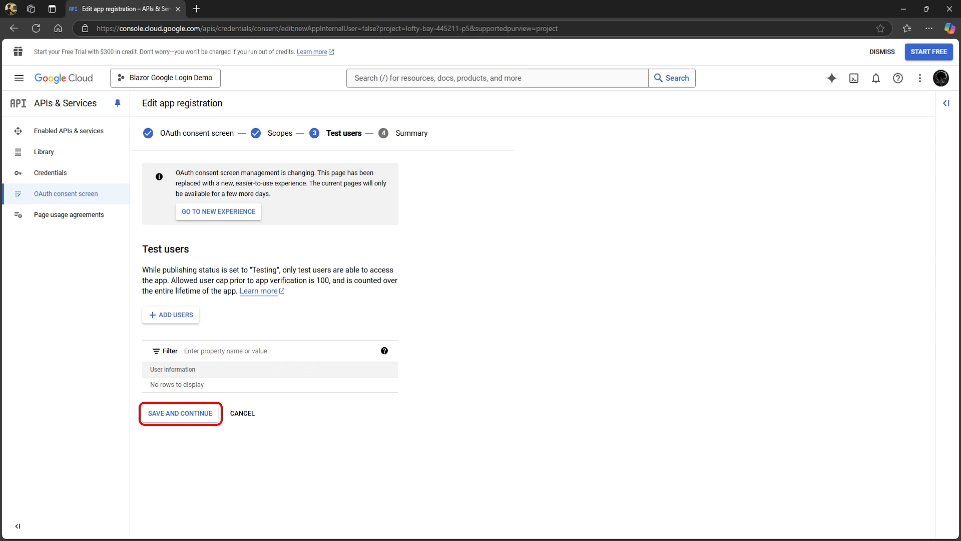
click(179, 412)
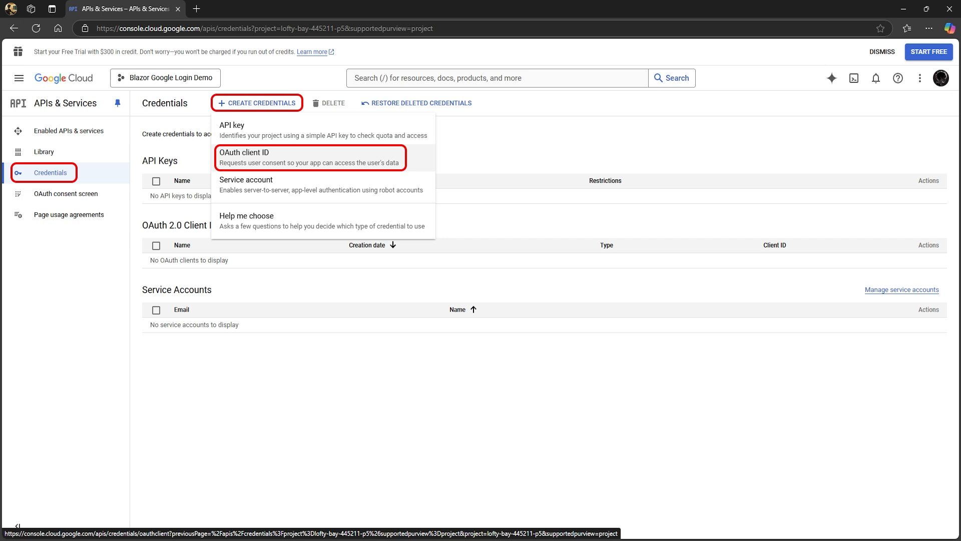
click(244, 152)
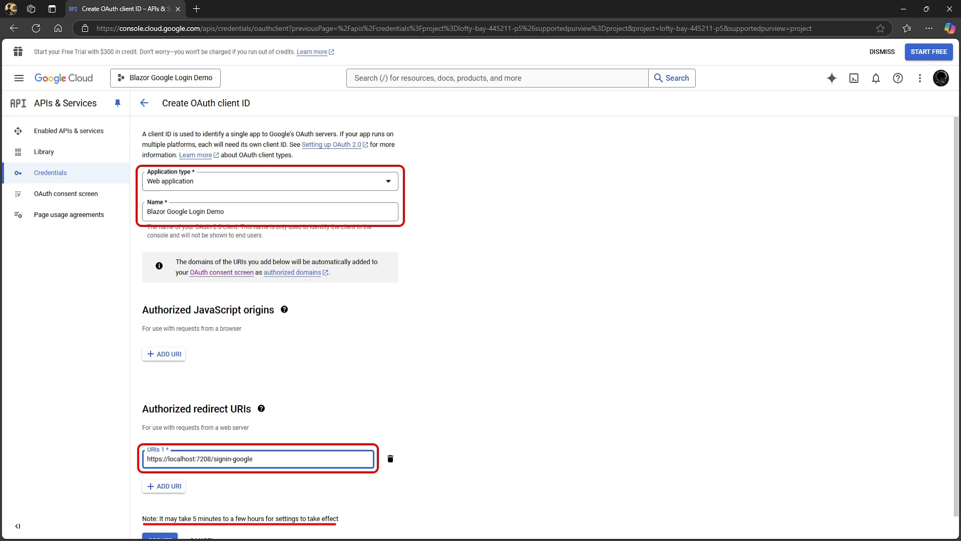
click(159, 538)
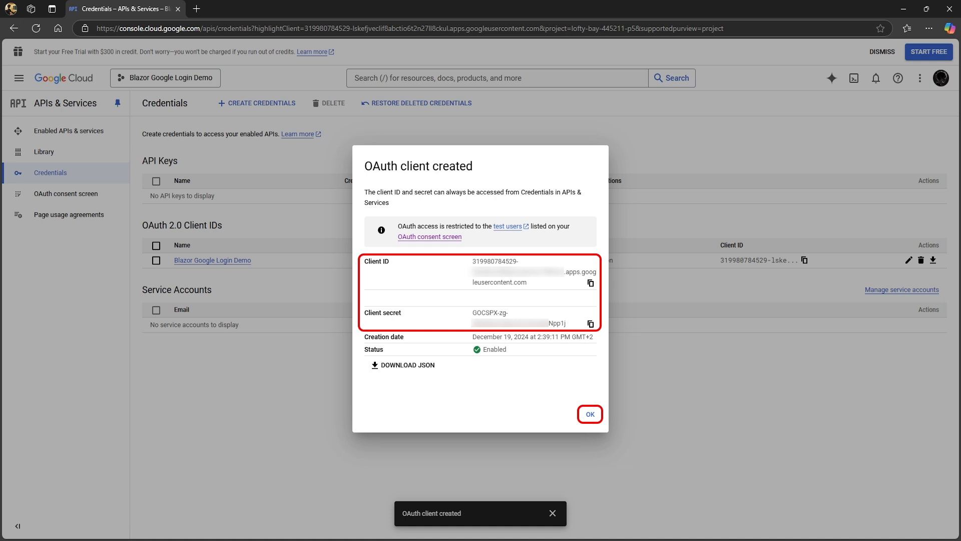
click(588, 414)
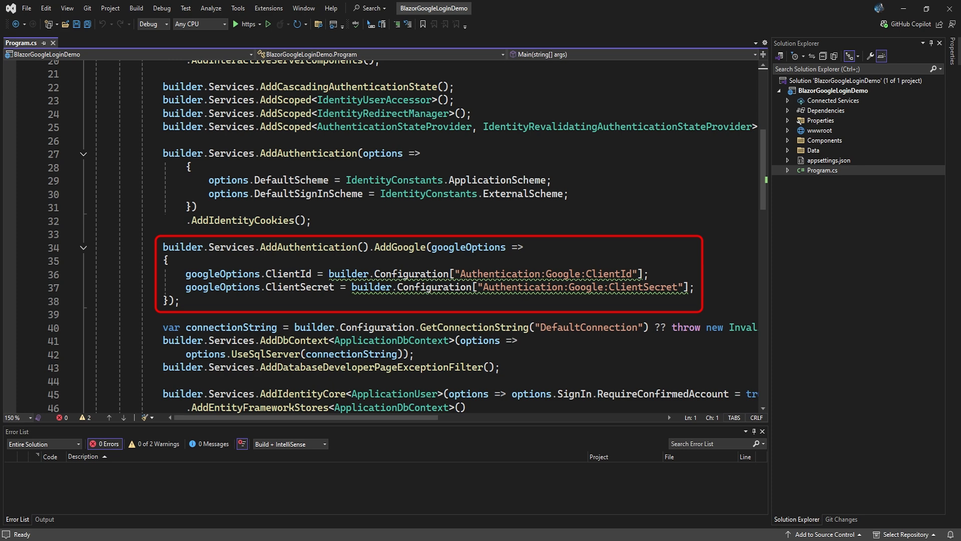
click(239, 24)
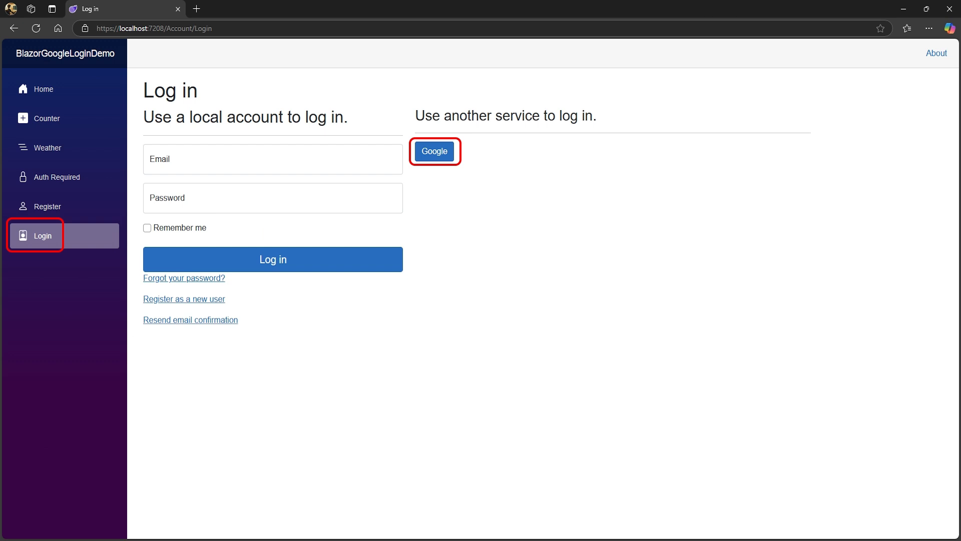
Sign in with Google, choose an account and allow profile sharing to reach Register
click(434, 151)
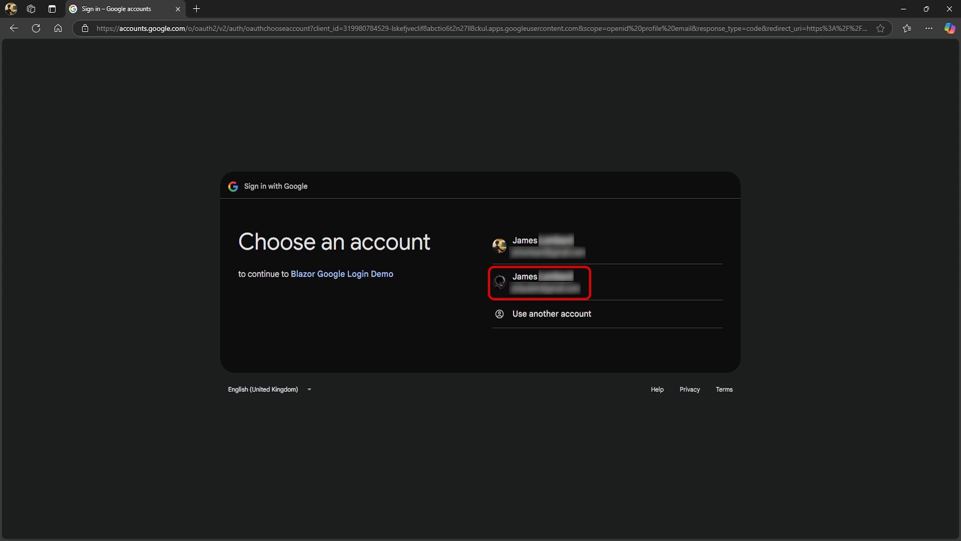
click(538, 282)
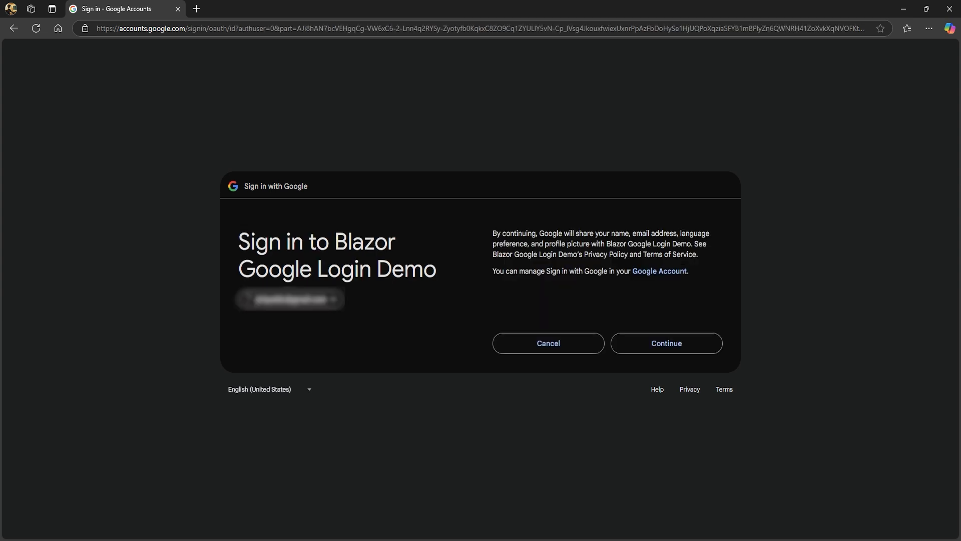
click(665, 342)
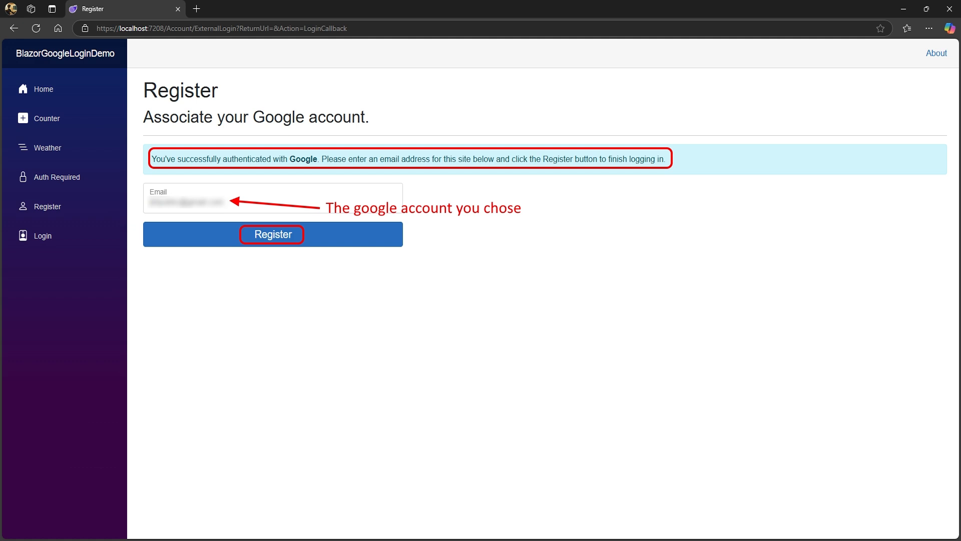
Register the Google-linked account, confirm its email, and return to the Log in page
click(272, 234)
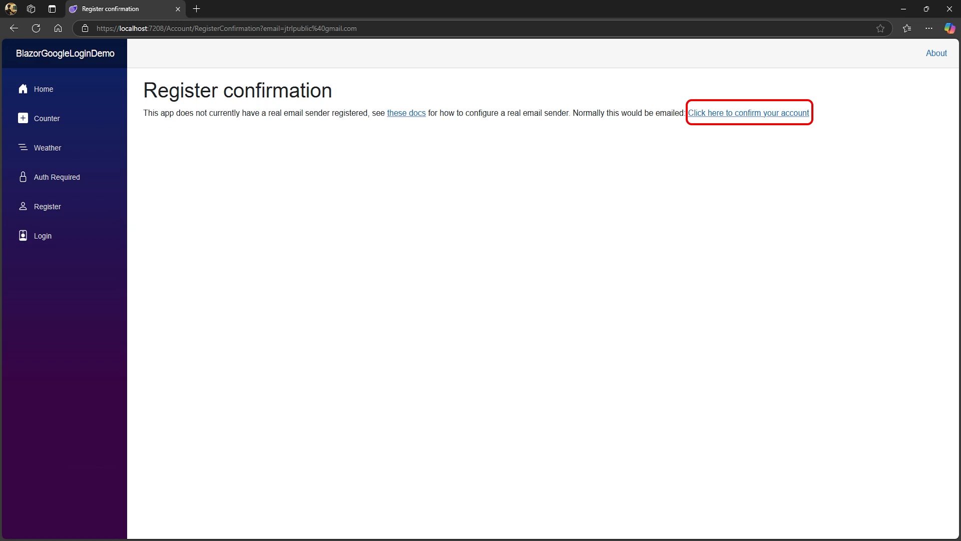
click(747, 113)
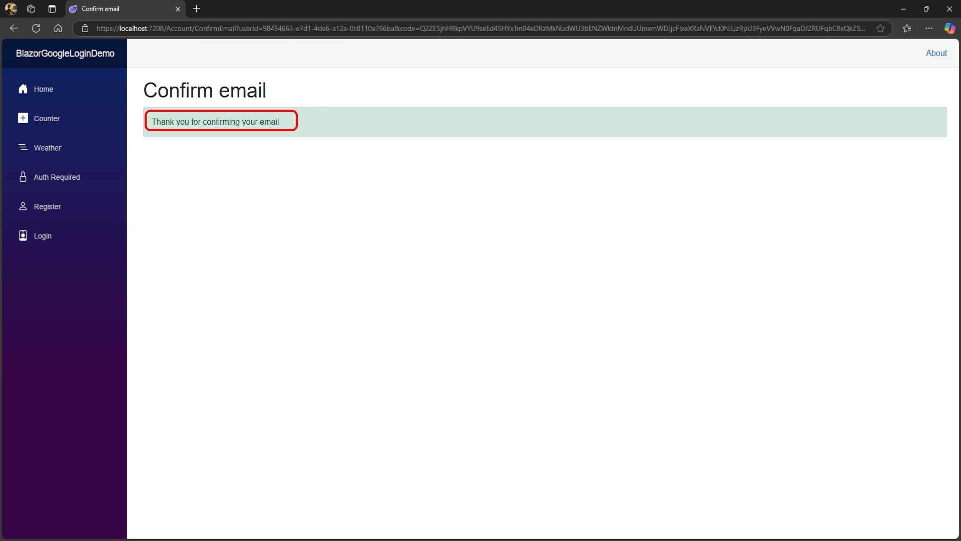
click(42, 235)
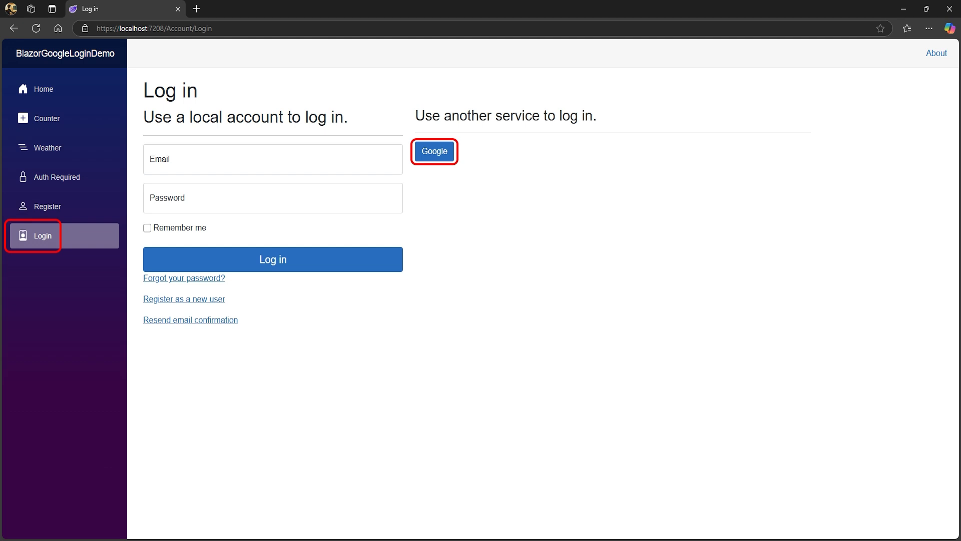
Log in with the registered Google account and open the Auth Required page
click(434, 151)
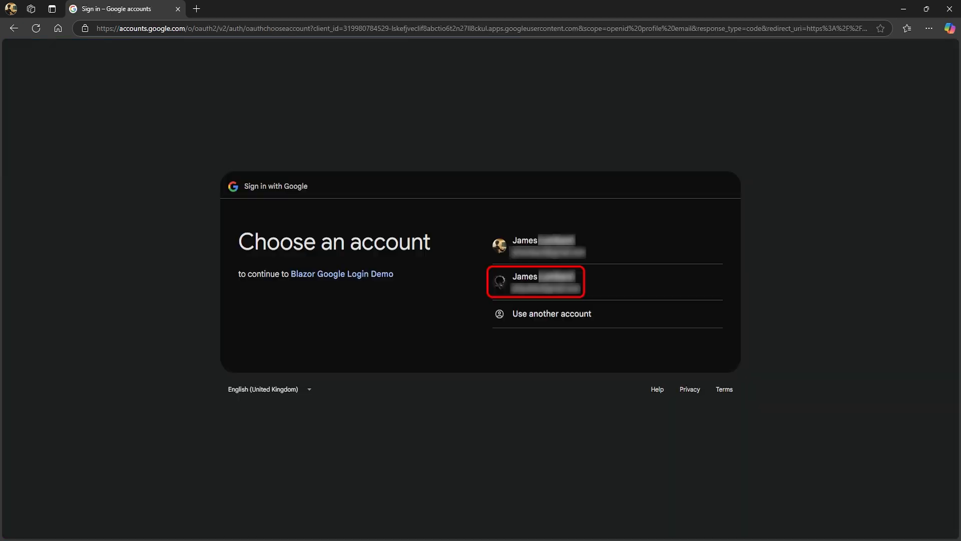
click(534, 281)
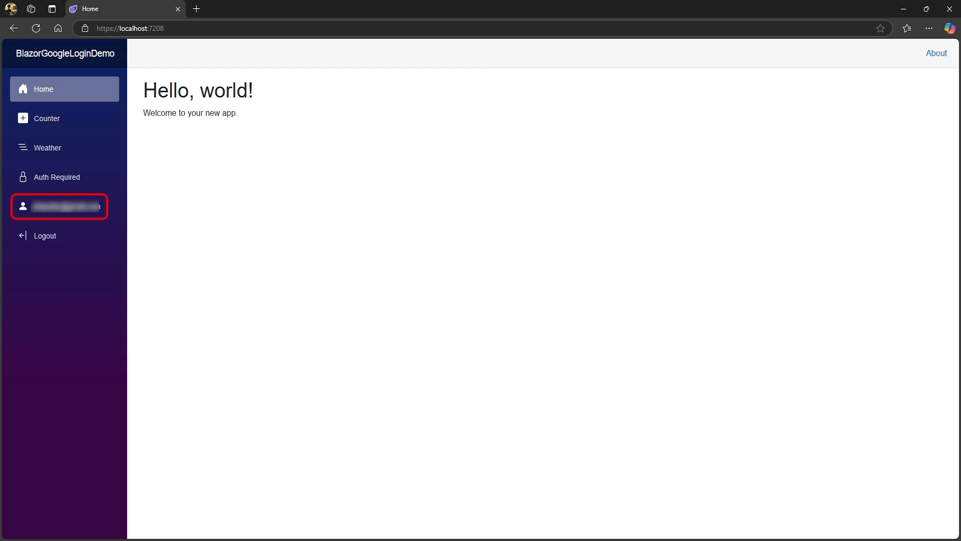
click(58, 177)
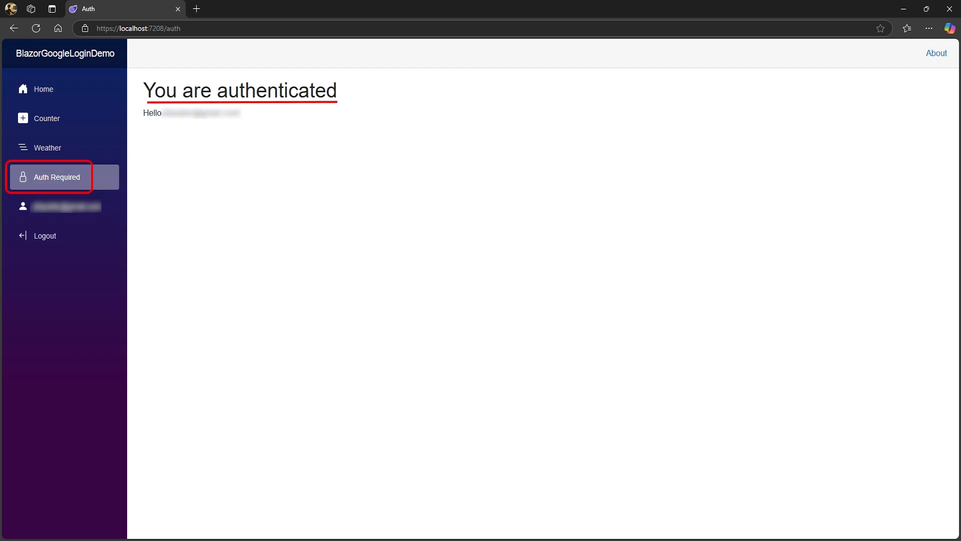